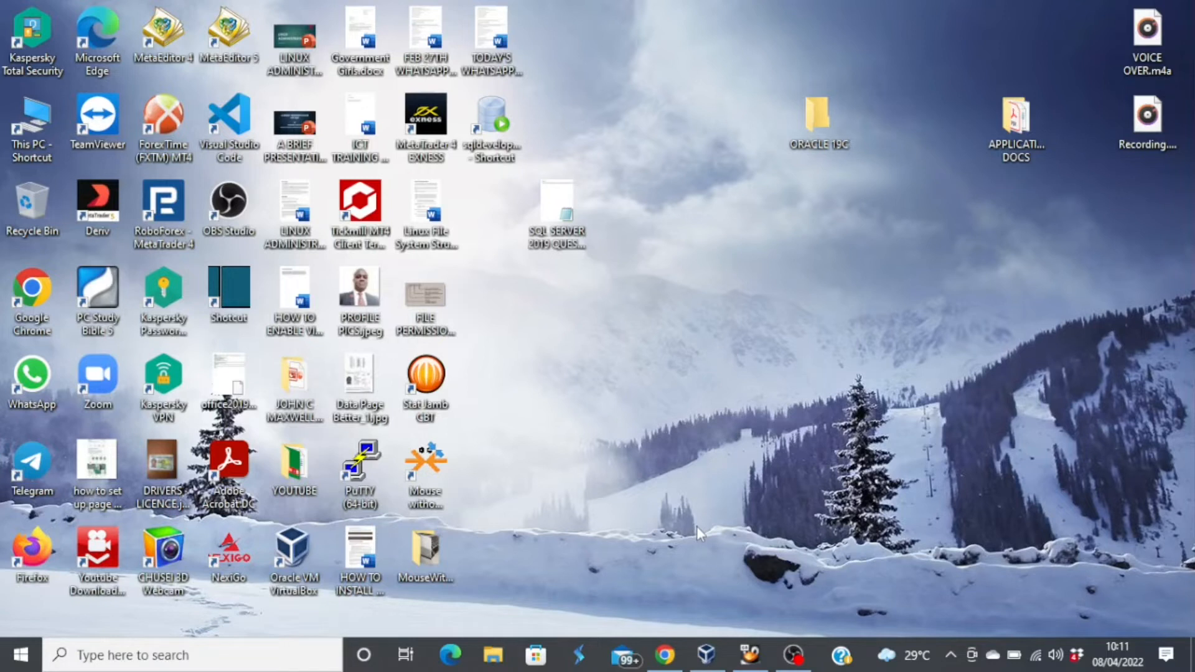
Step: Search Google for 'winscp' in Chrome
left_click(665, 655)
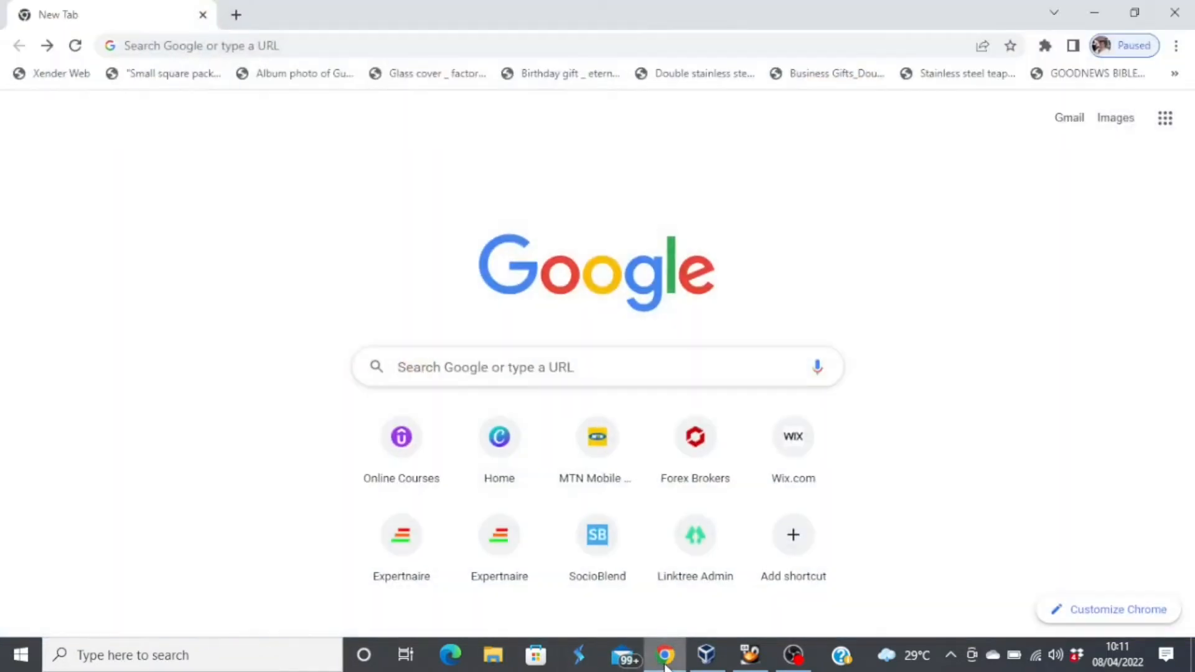
left_click(597, 366)
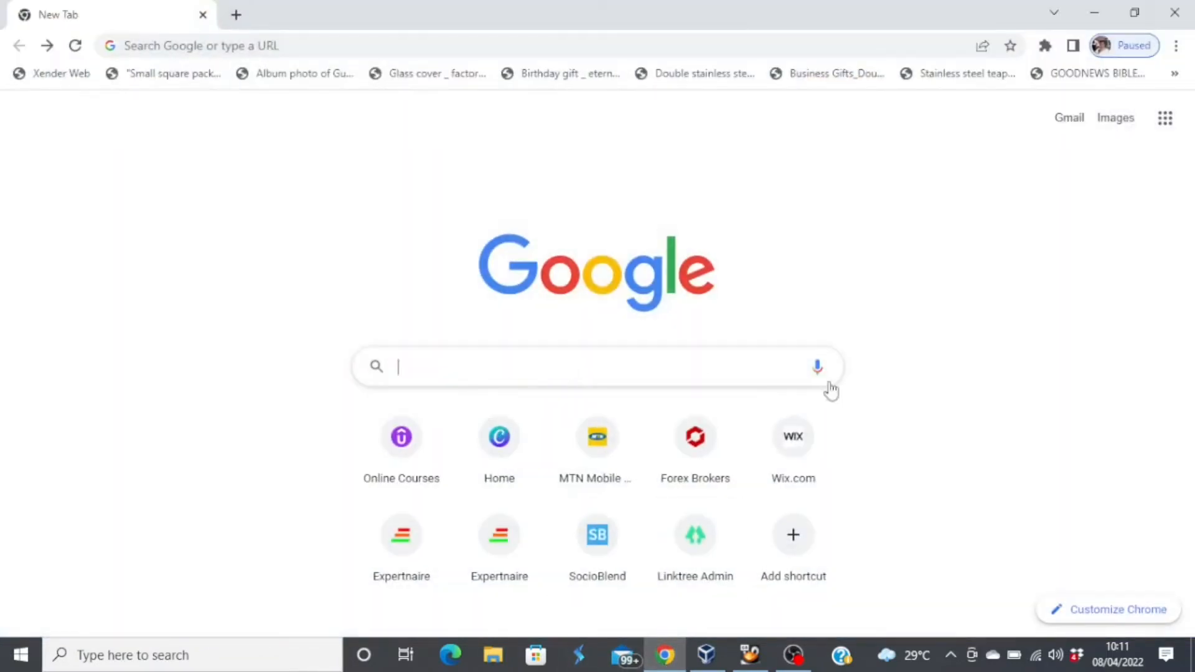
type("winscp")
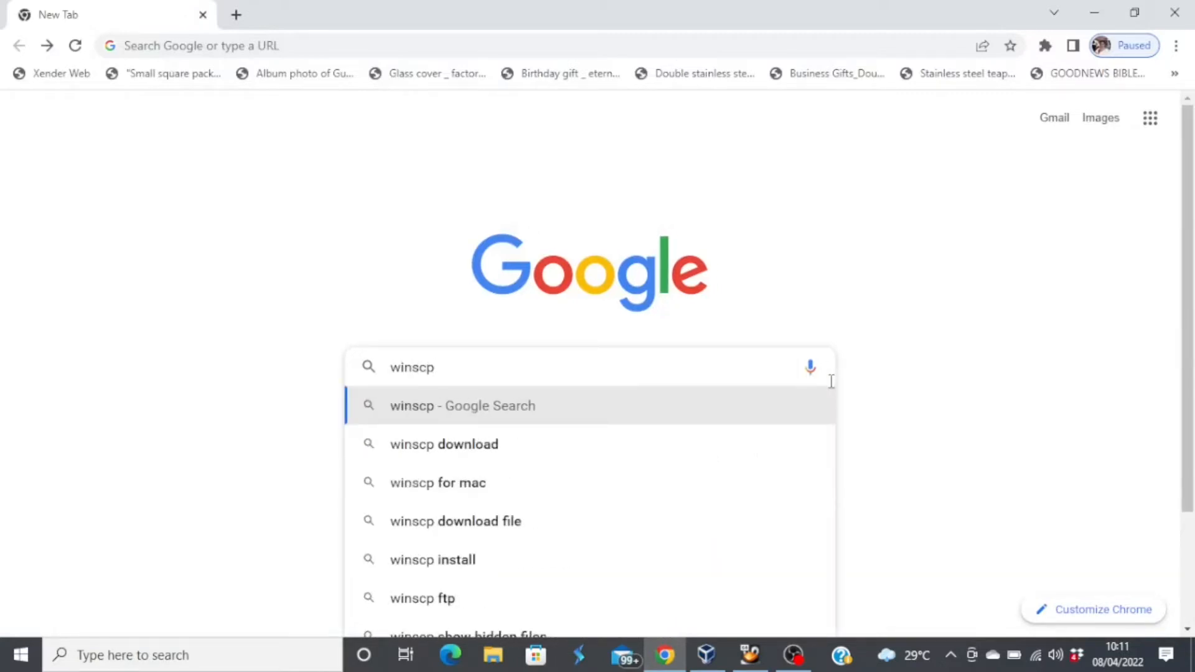
key("Enter")
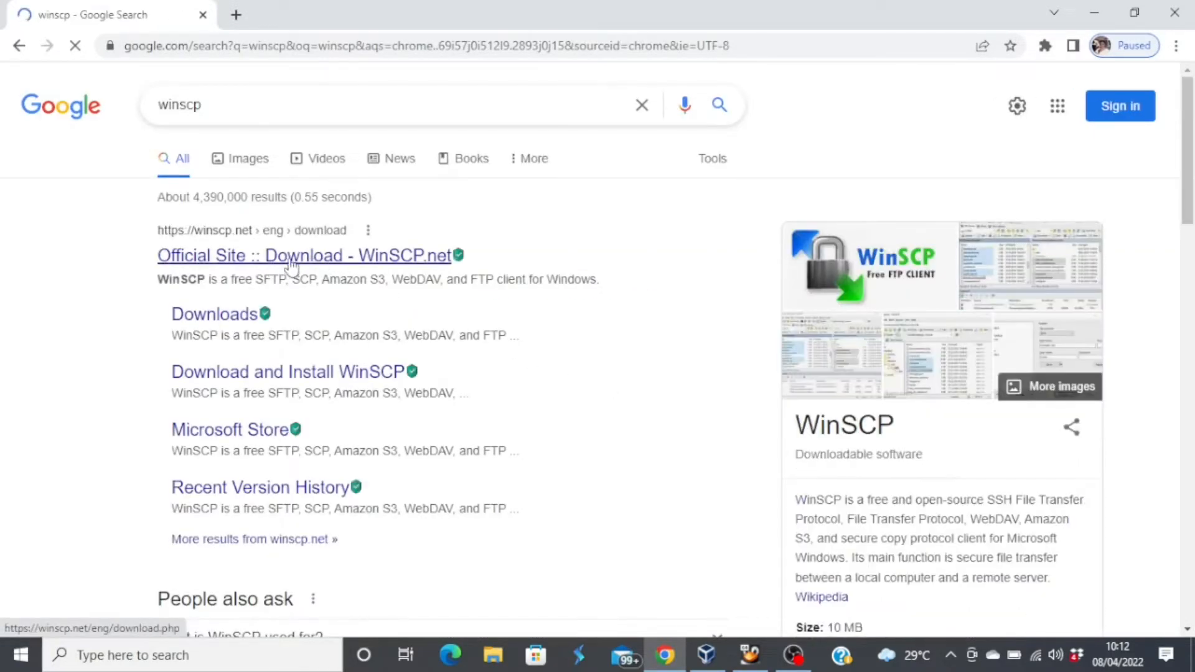
Step: Download the WinSCP 5.19.6 installer from the official site
left_click(303, 255)
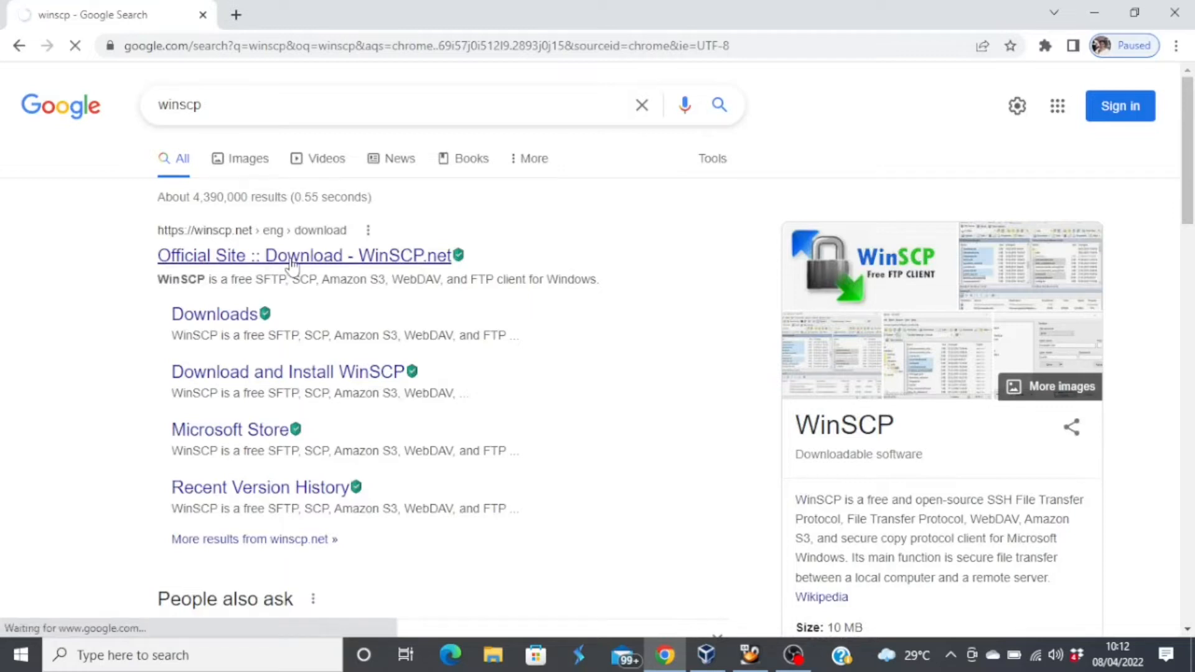
left_click(303, 255)
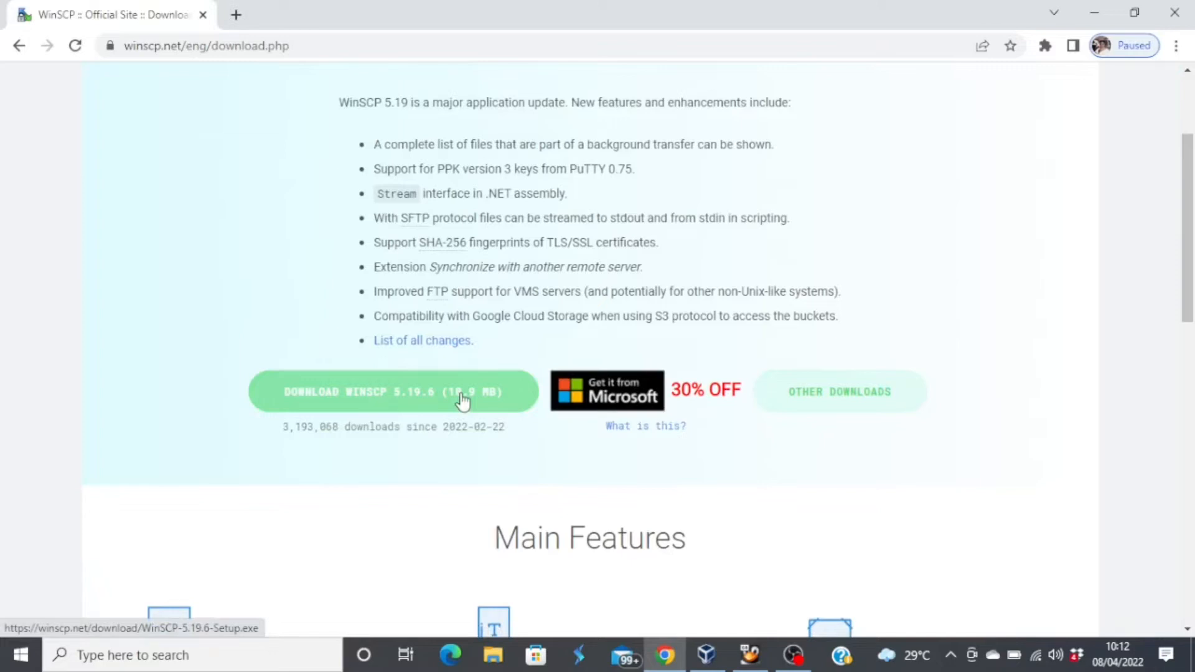
left_click(391, 391)
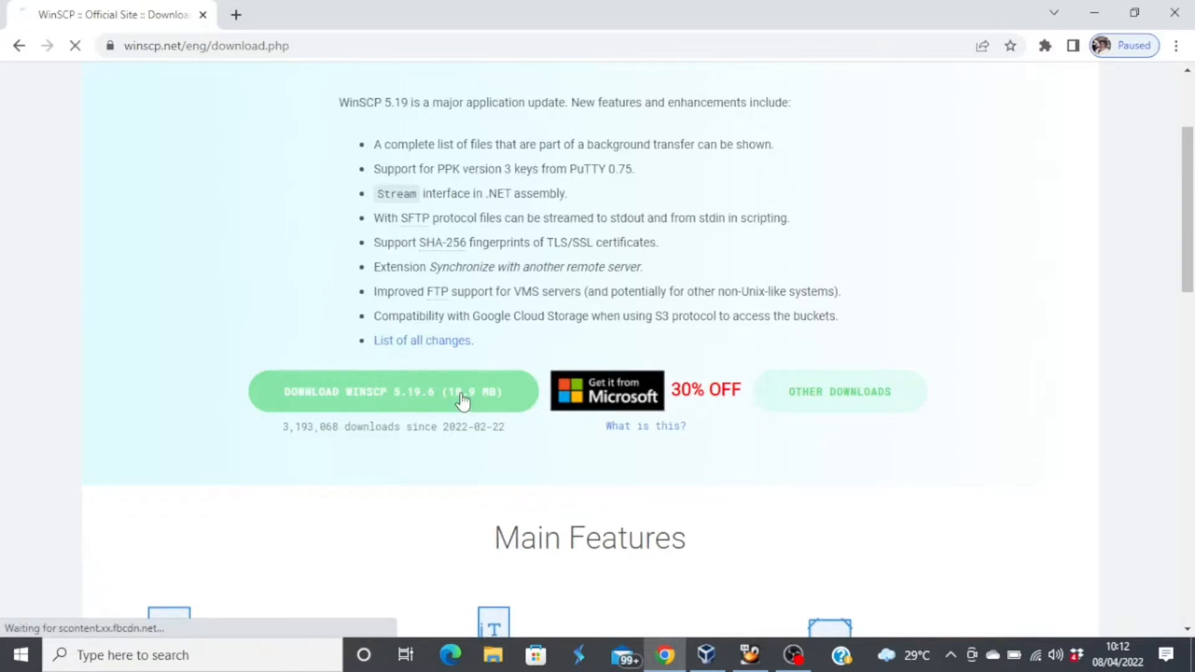
left_click(391, 391)
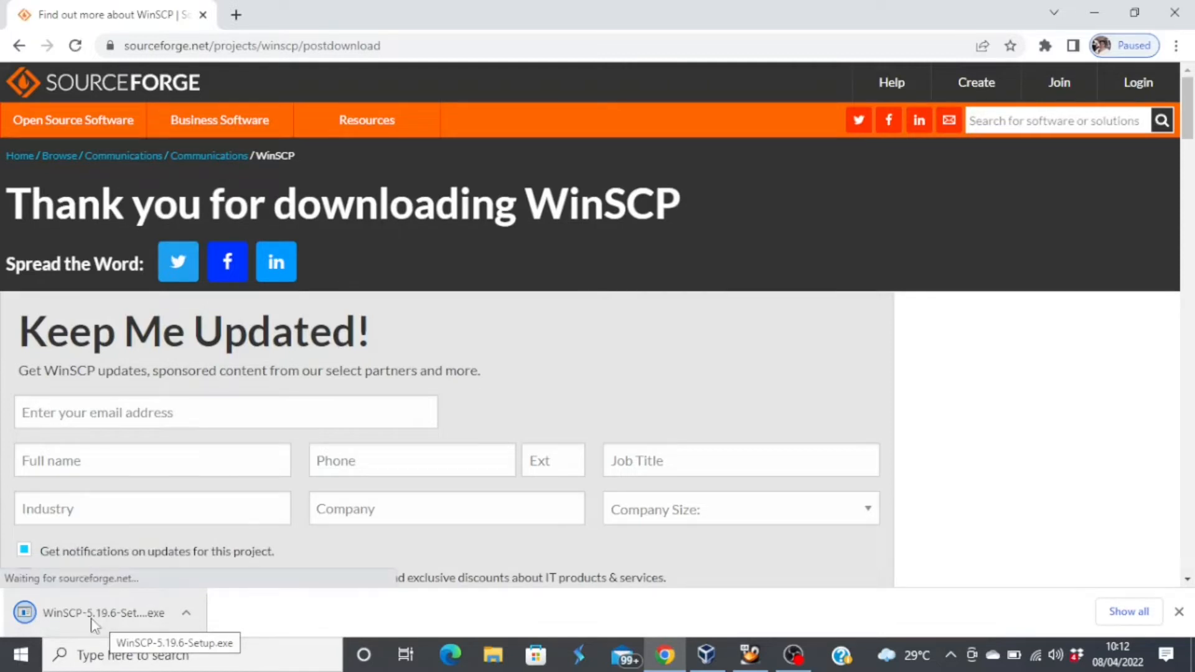
Step: Install WinSCP 5.19.6: Typical installation, Commander interface, no PuTTY site import
left_click(105, 613)
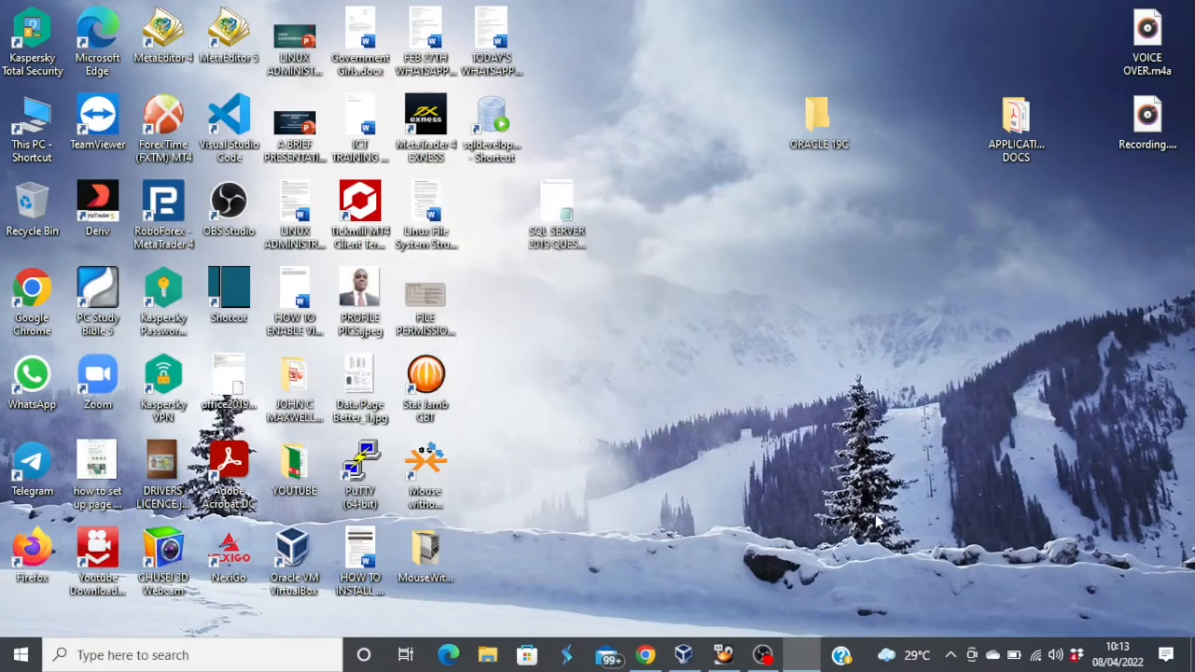
mouse_move(918, 517)
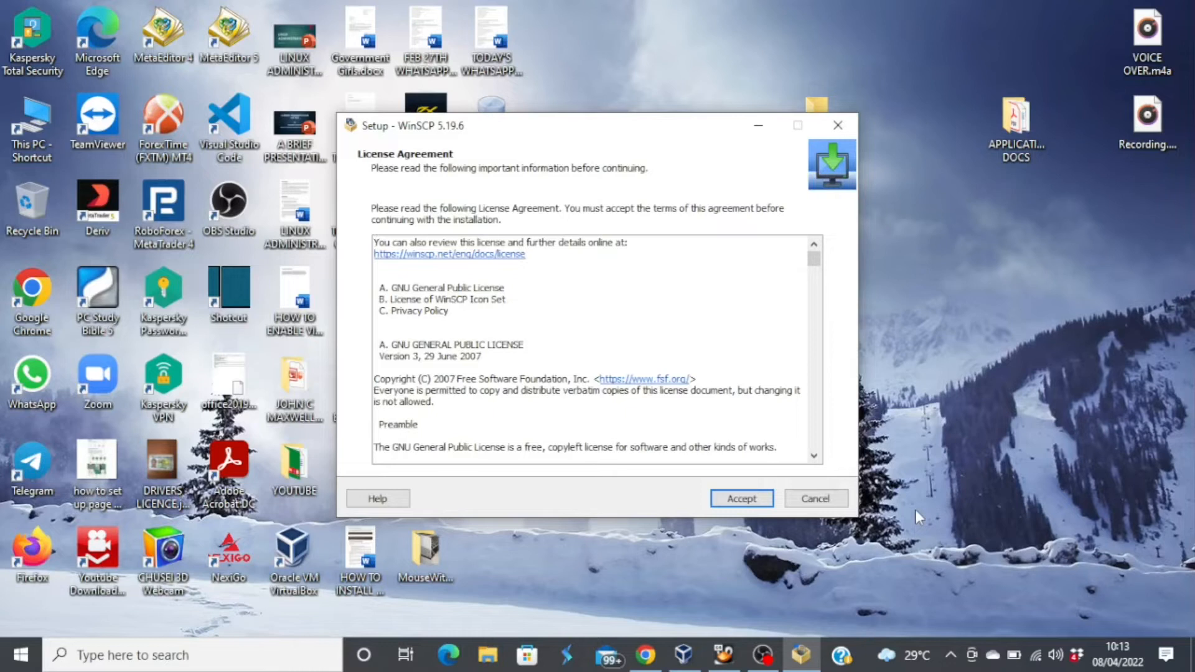
mouse_move(739, 520)
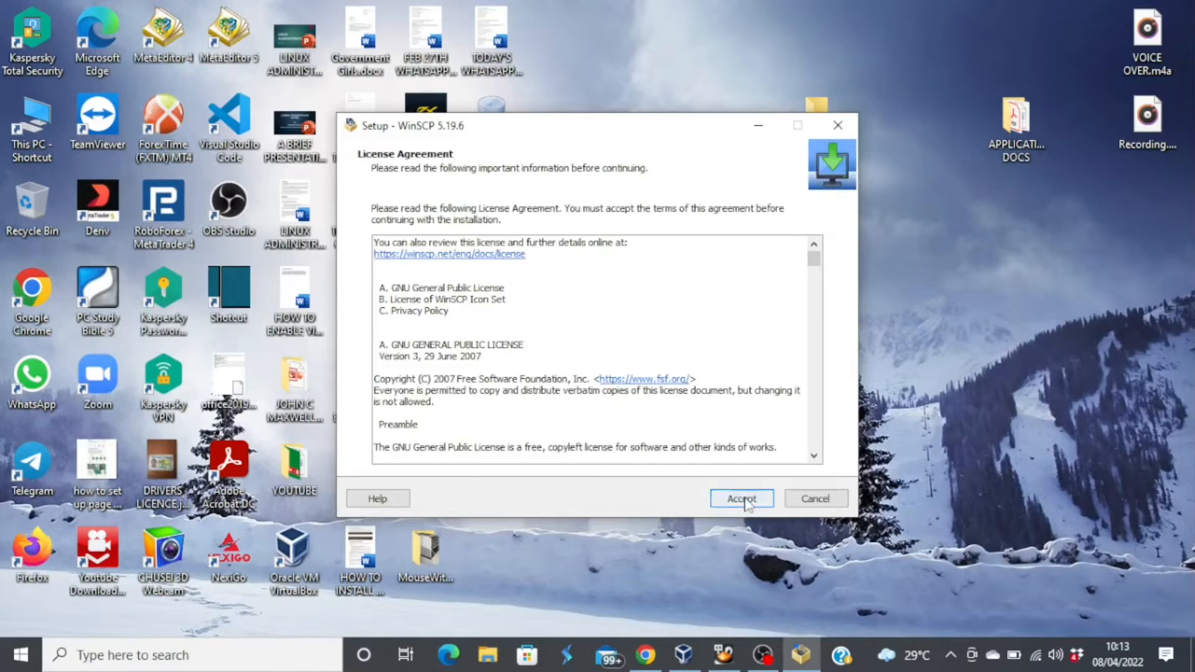
left_click(741, 498)
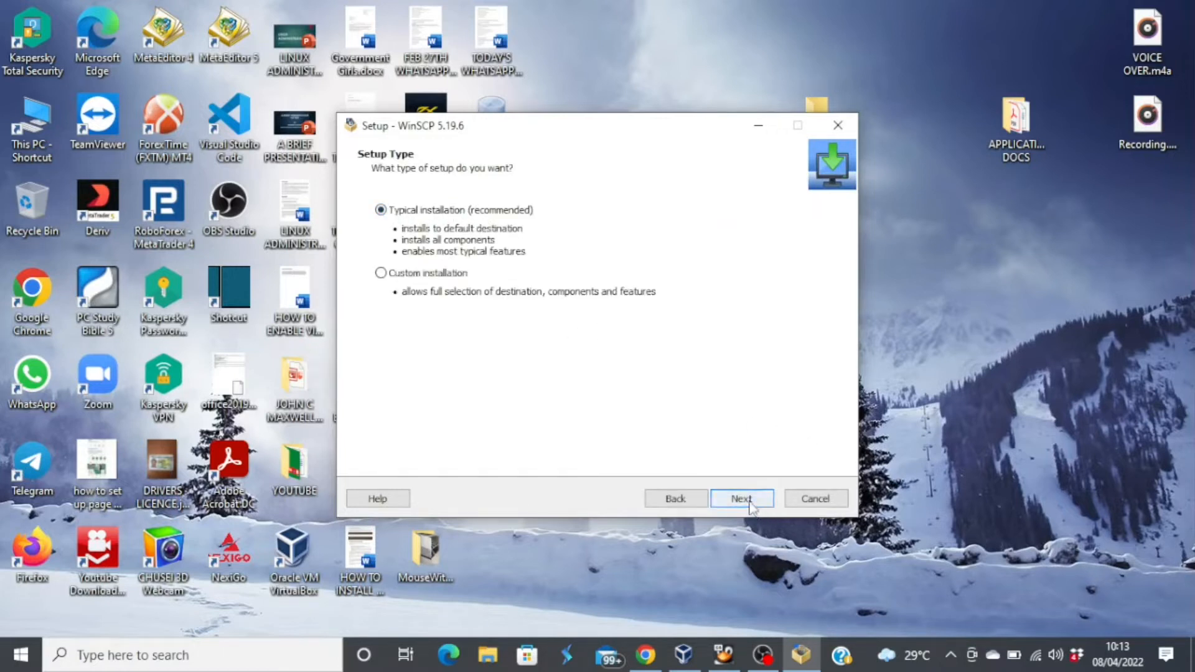
left_click(740, 498)
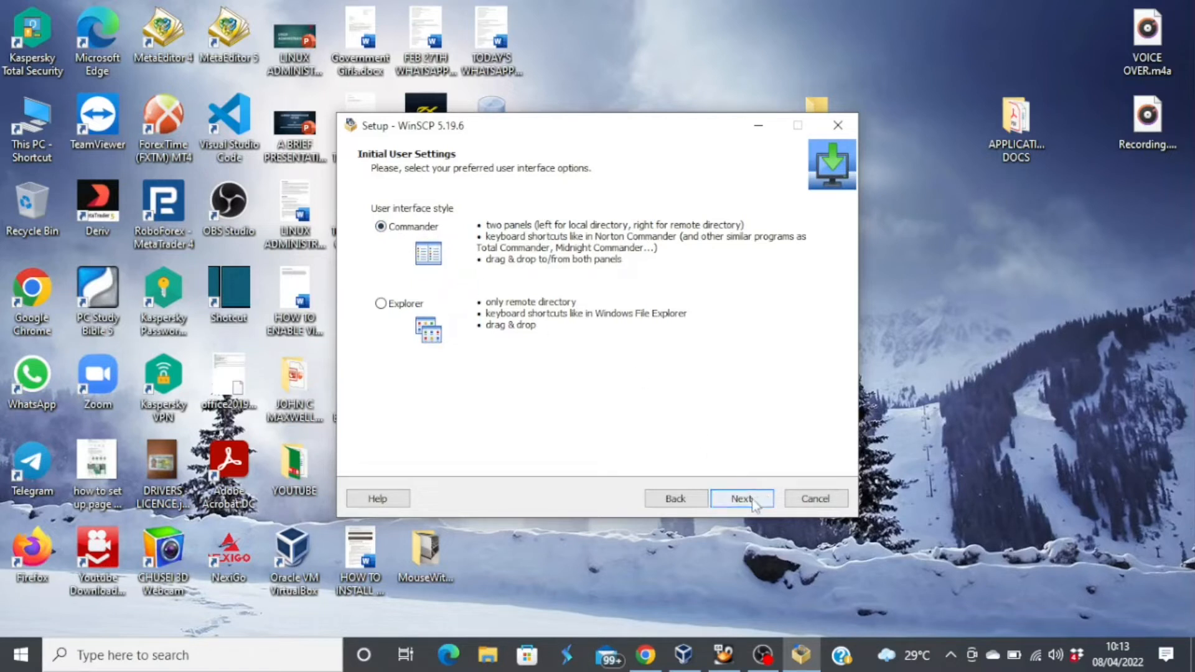
left_click(741, 498)
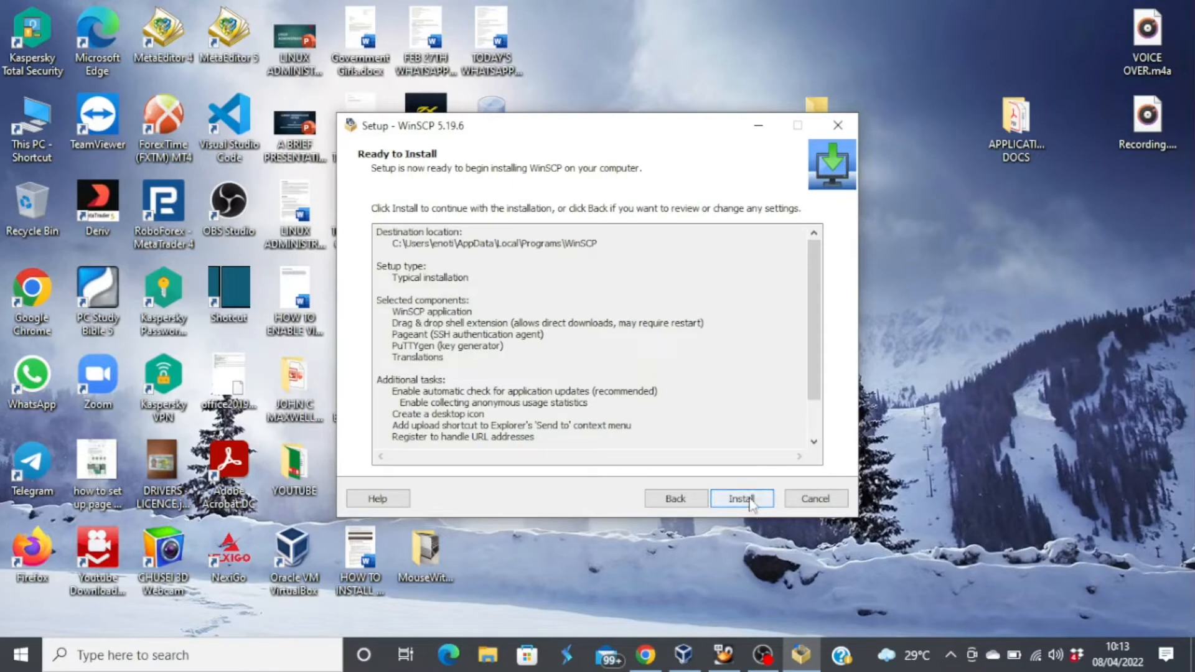
left_click(741, 498)
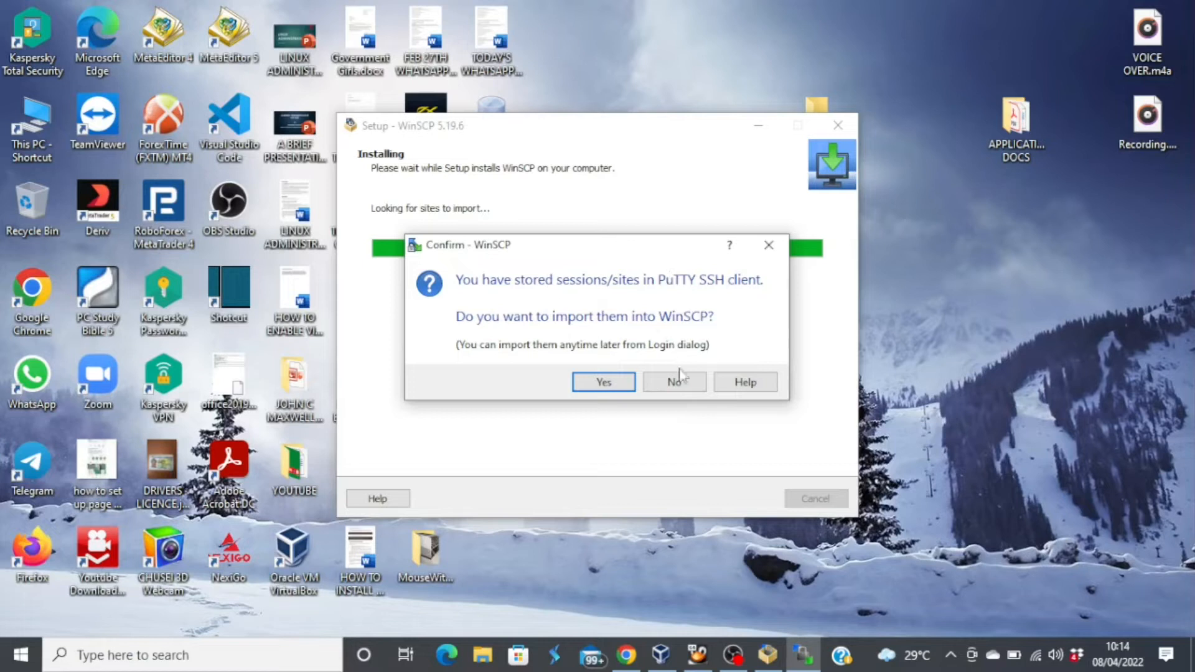
mouse_move(506, 306)
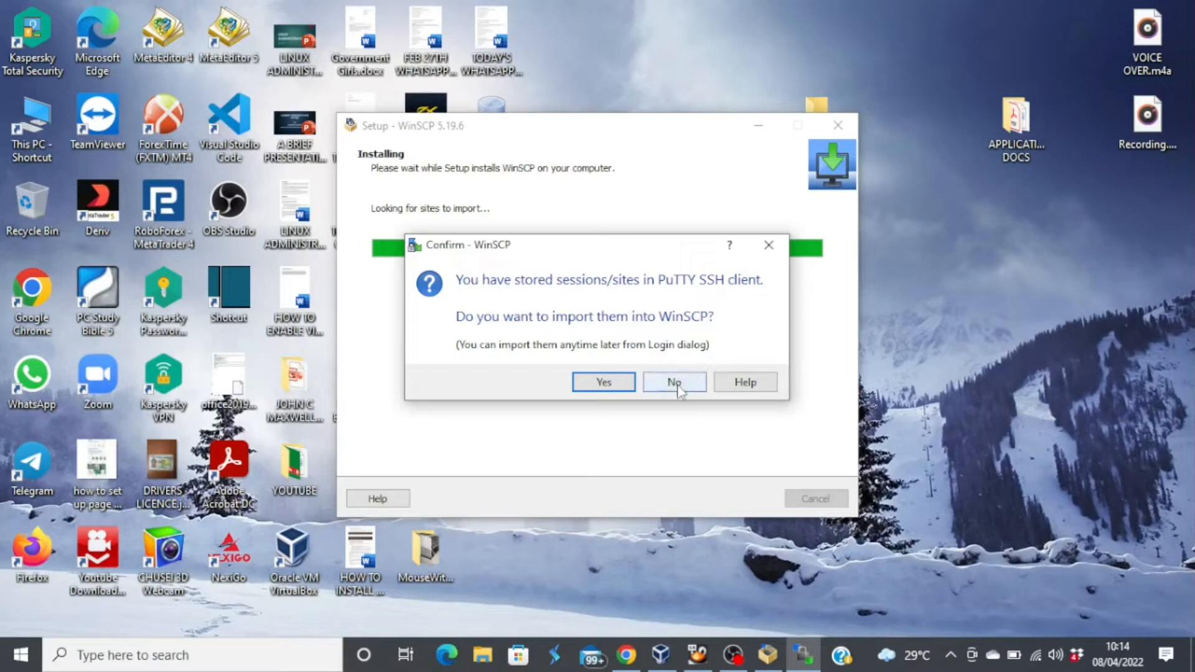
left_click(673, 382)
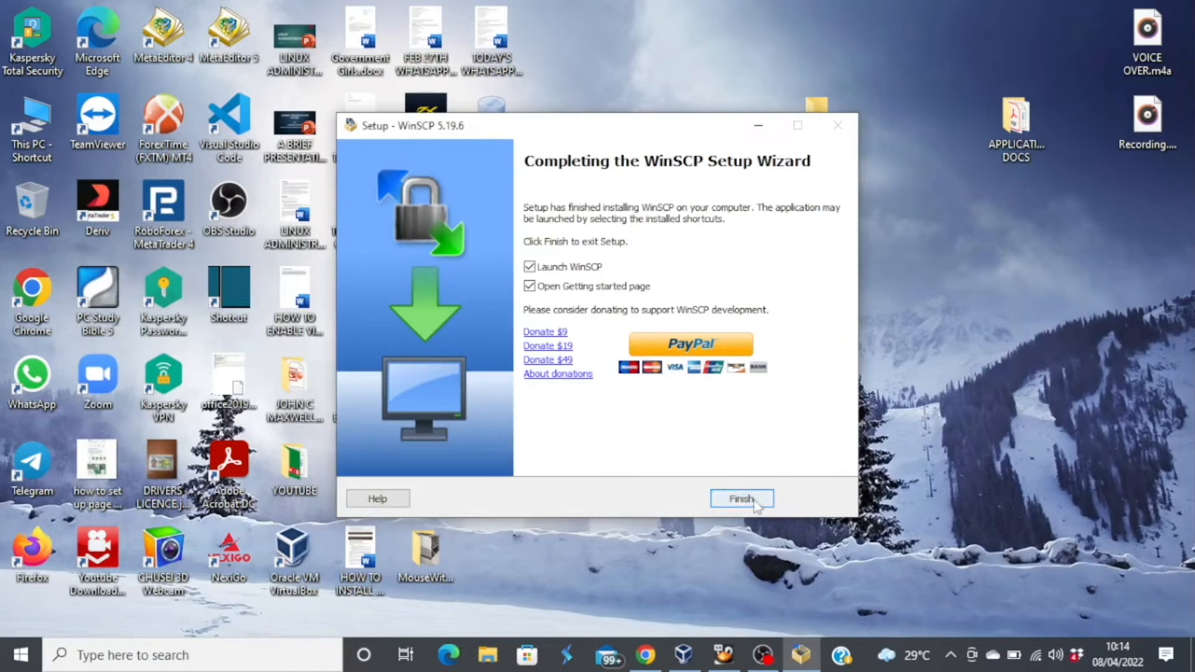
left_click(740, 499)
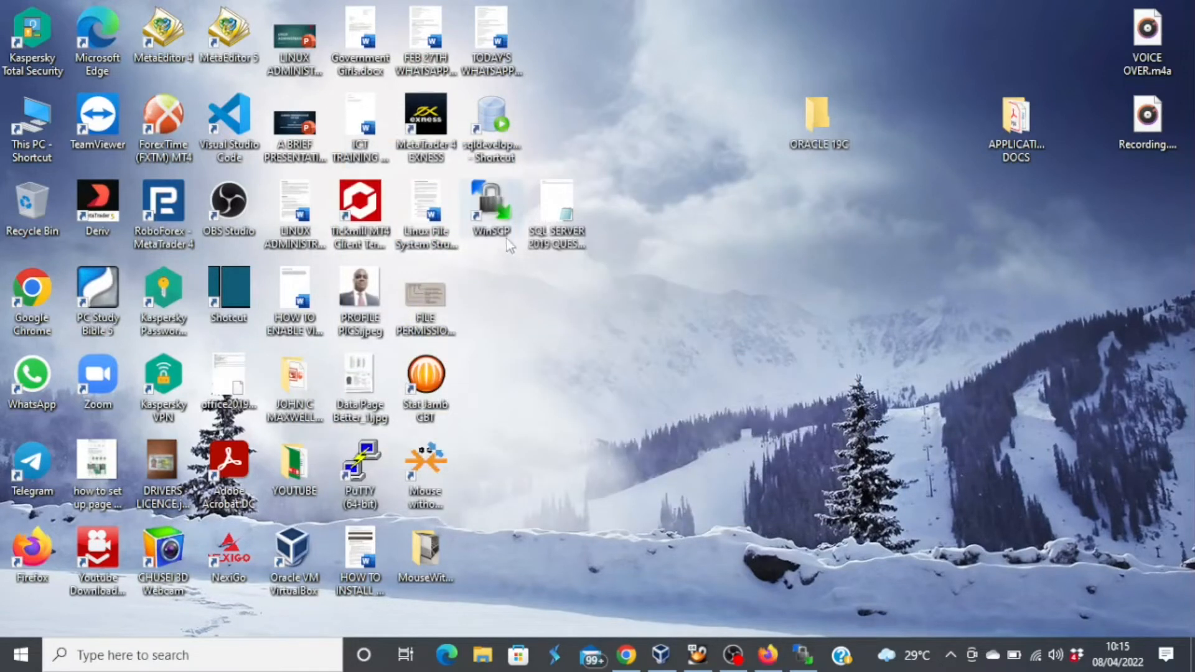
mouse_move(690, 535)
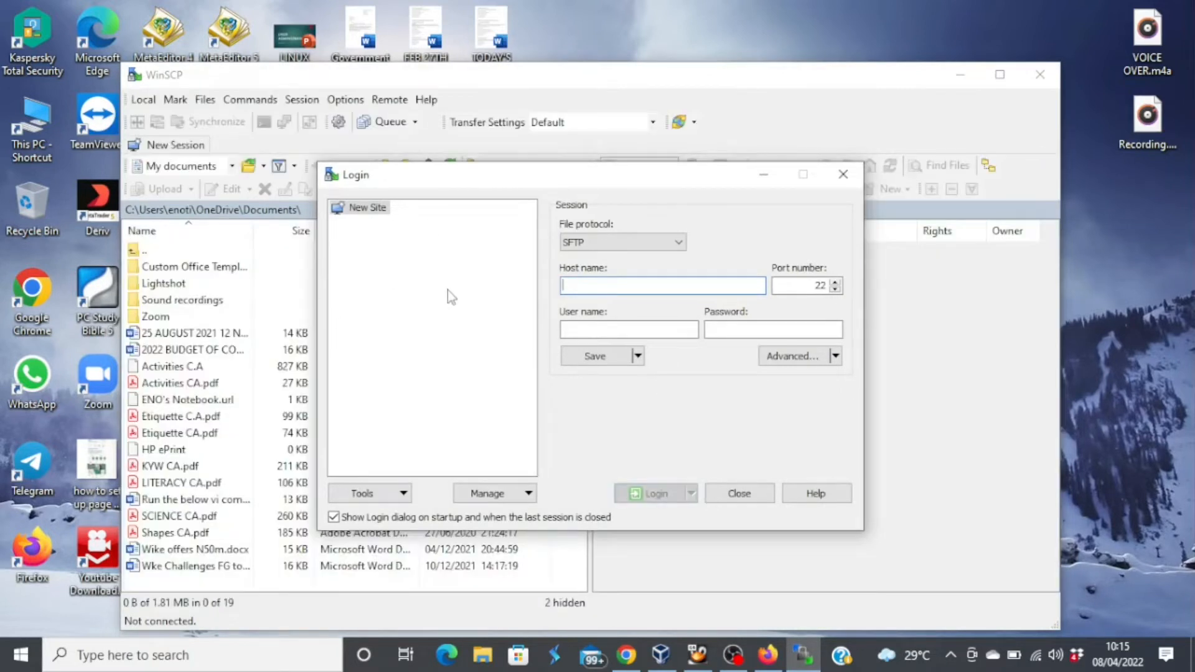
mouse_move(234, 241)
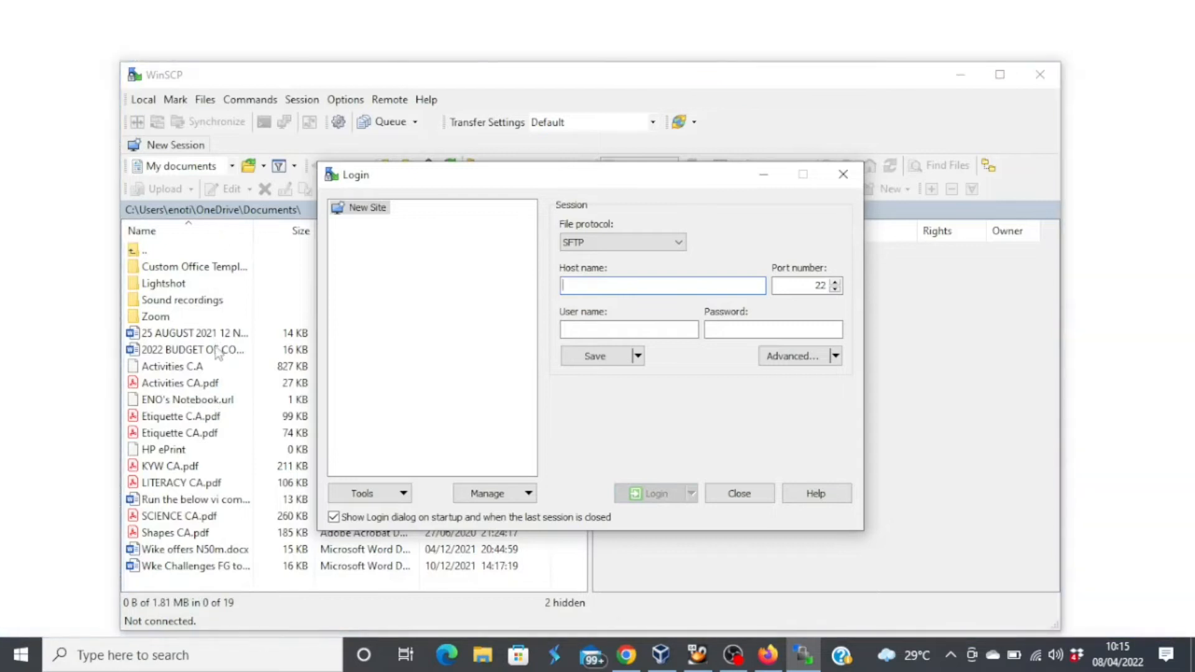
mouse_move(236, 399)
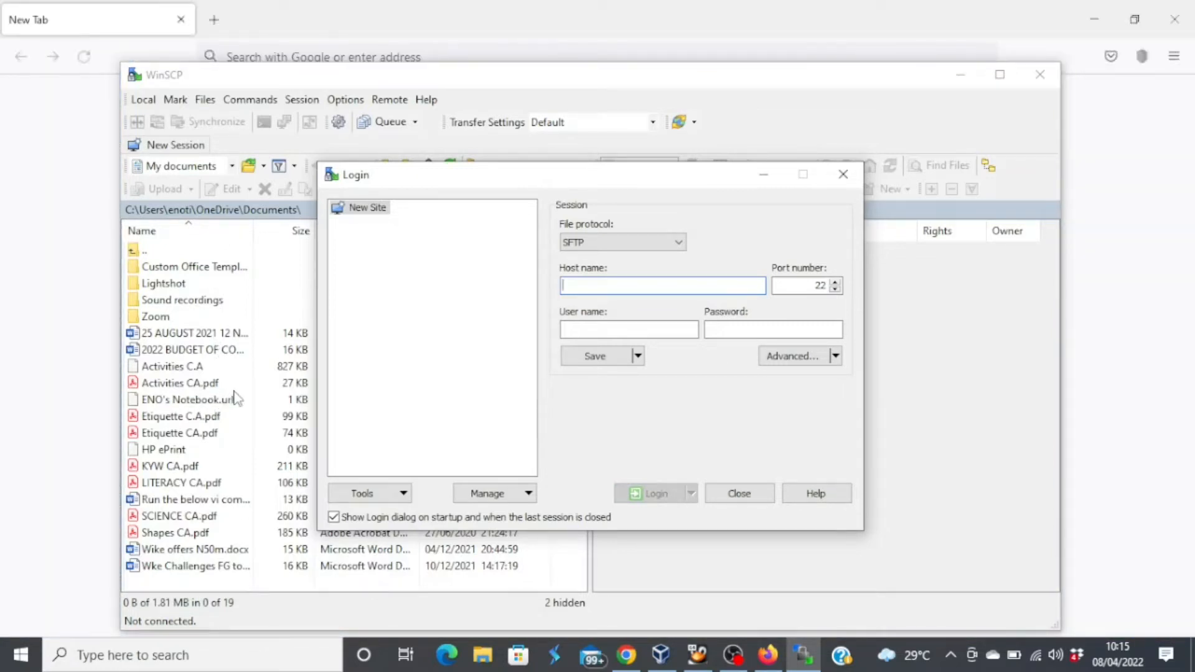
mouse_move(954, 395)
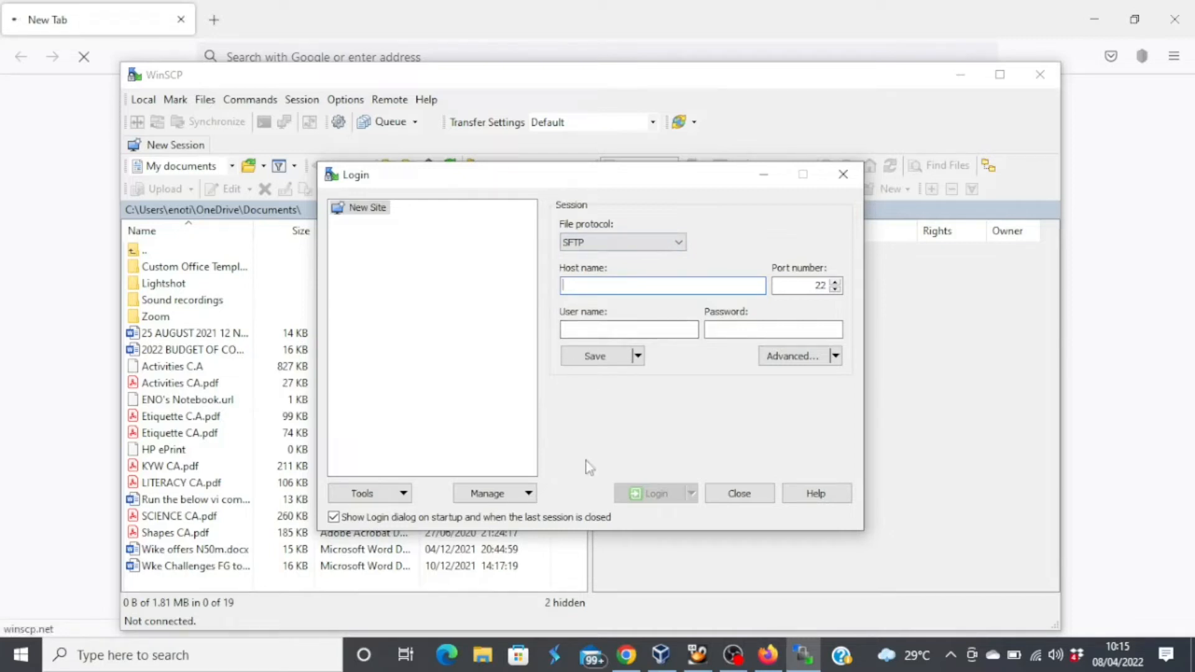
mouse_move(734, 655)
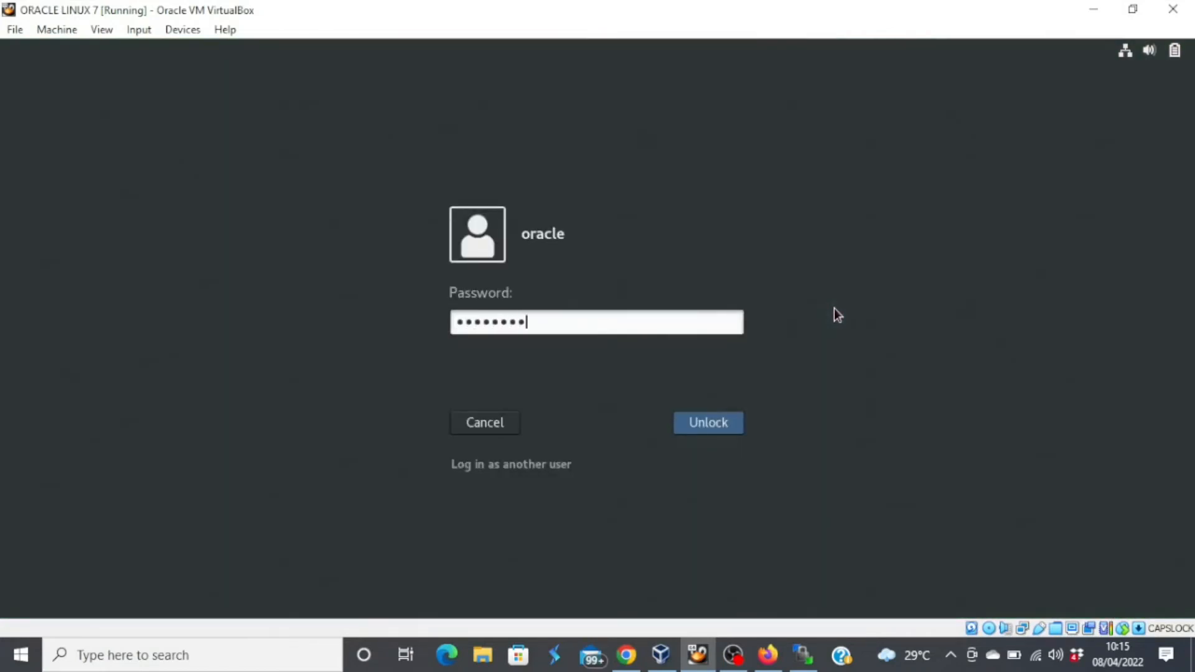
Step: Unlock the Linux session and check the VM's hostname in Terminal
type("••")
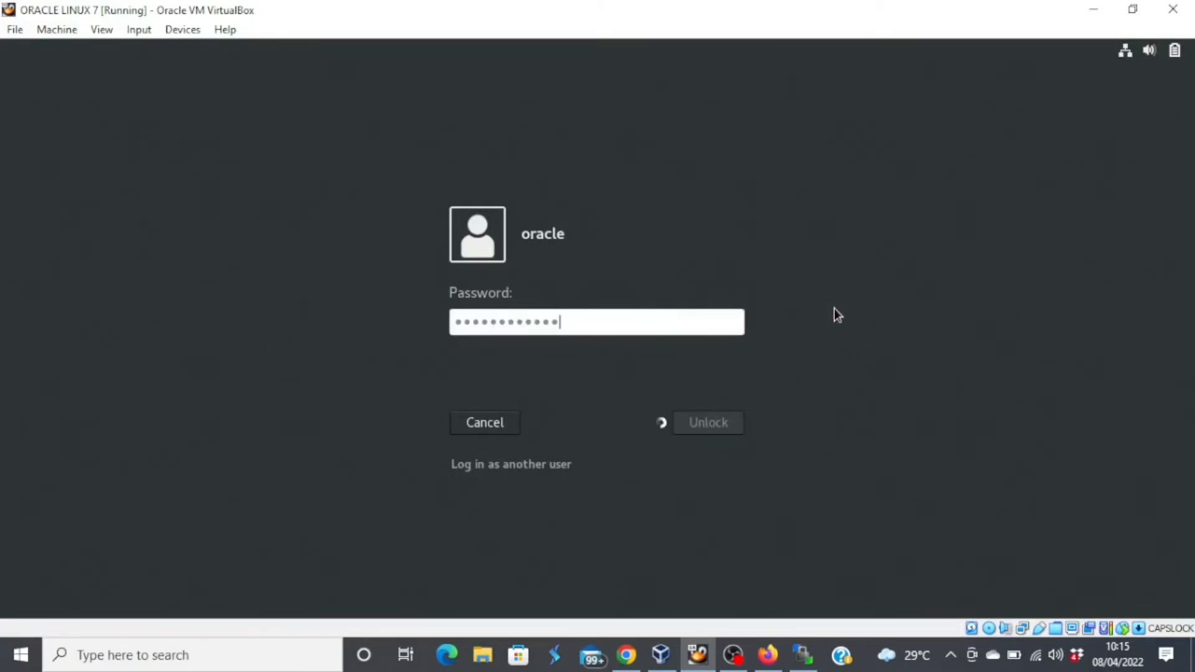
left_click(706, 422)
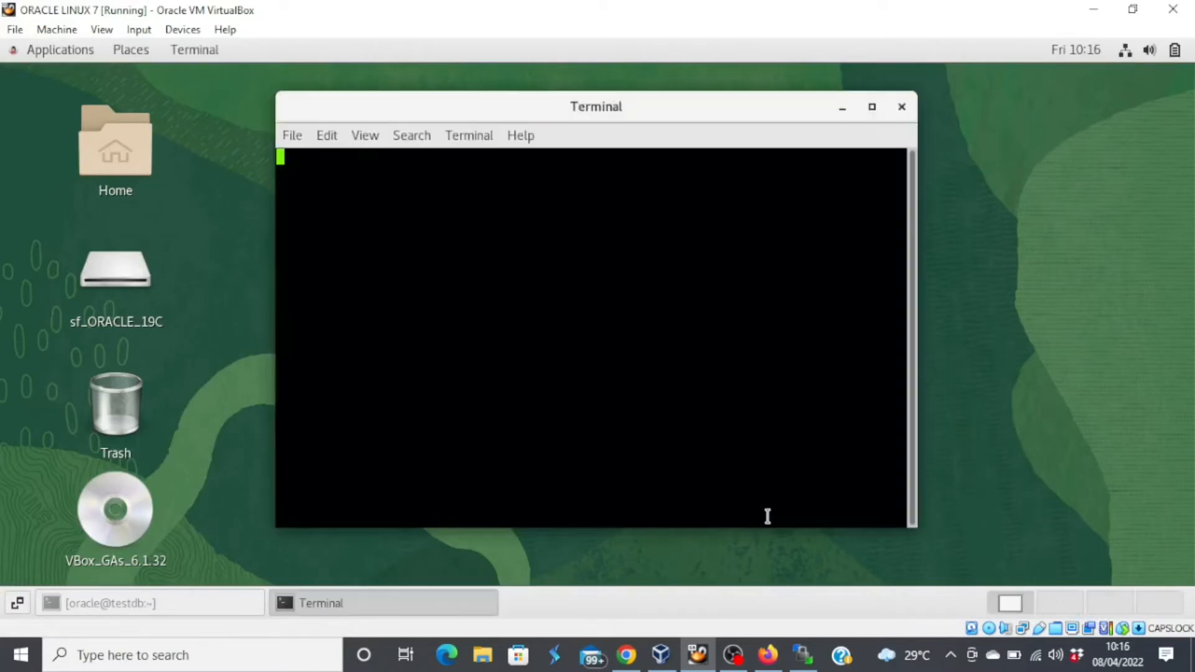
type("h")
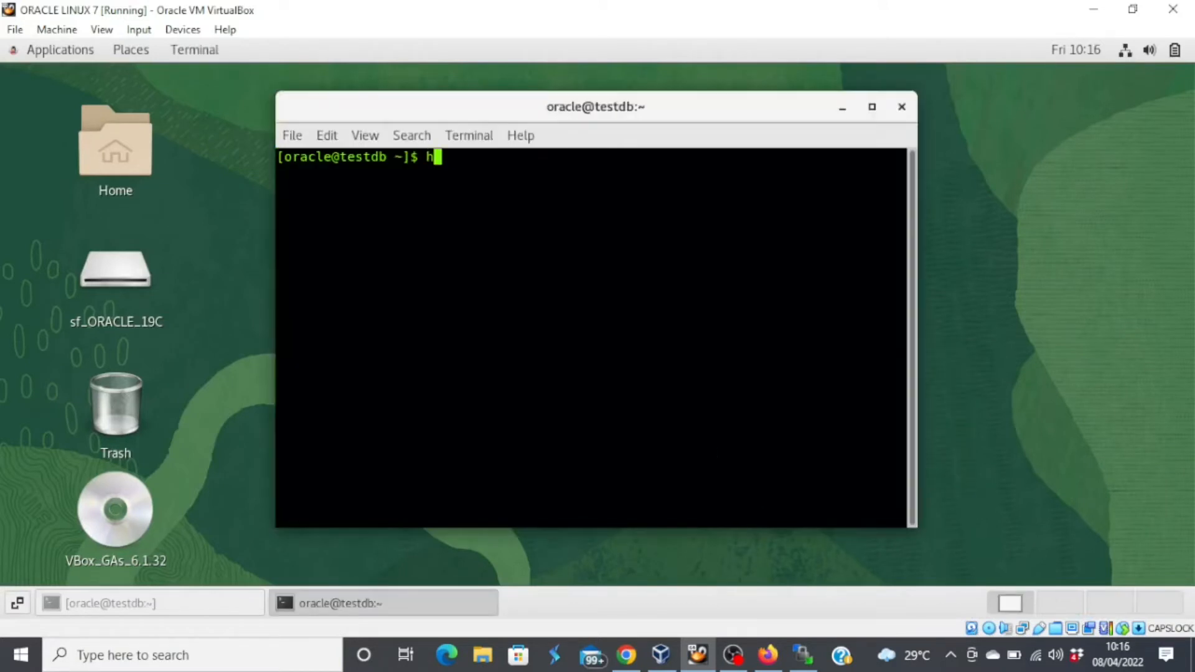
type("ostname")
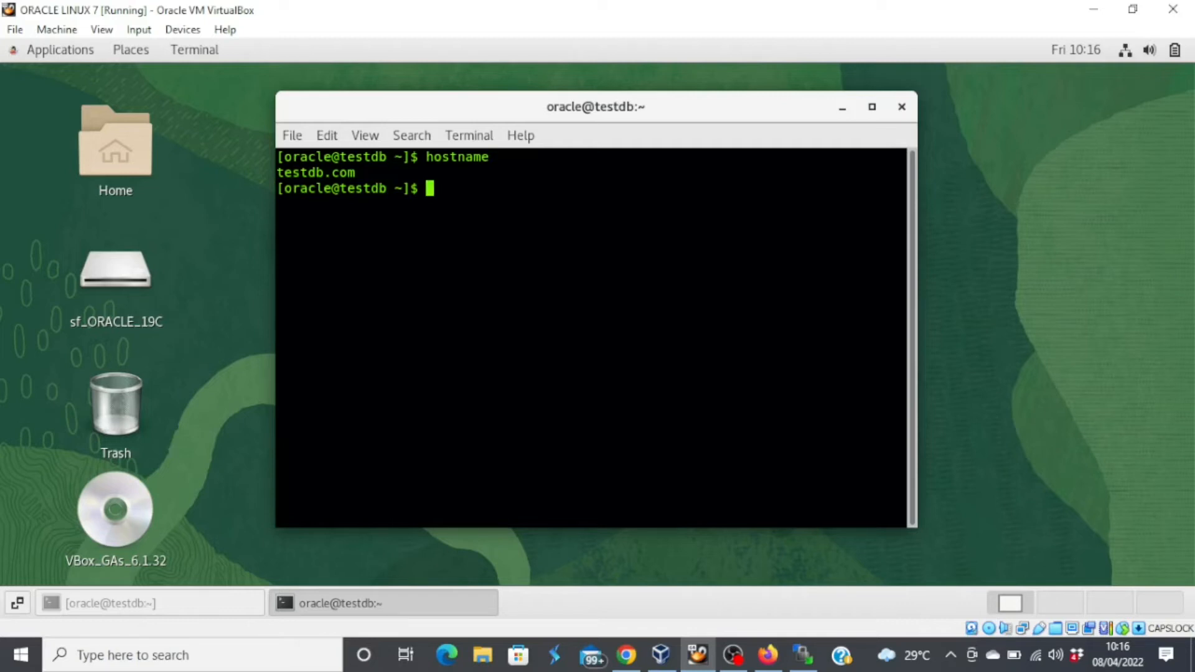
Step: Run ifconfig and copy the IP address 192.168.0.187
type("ifconfig")
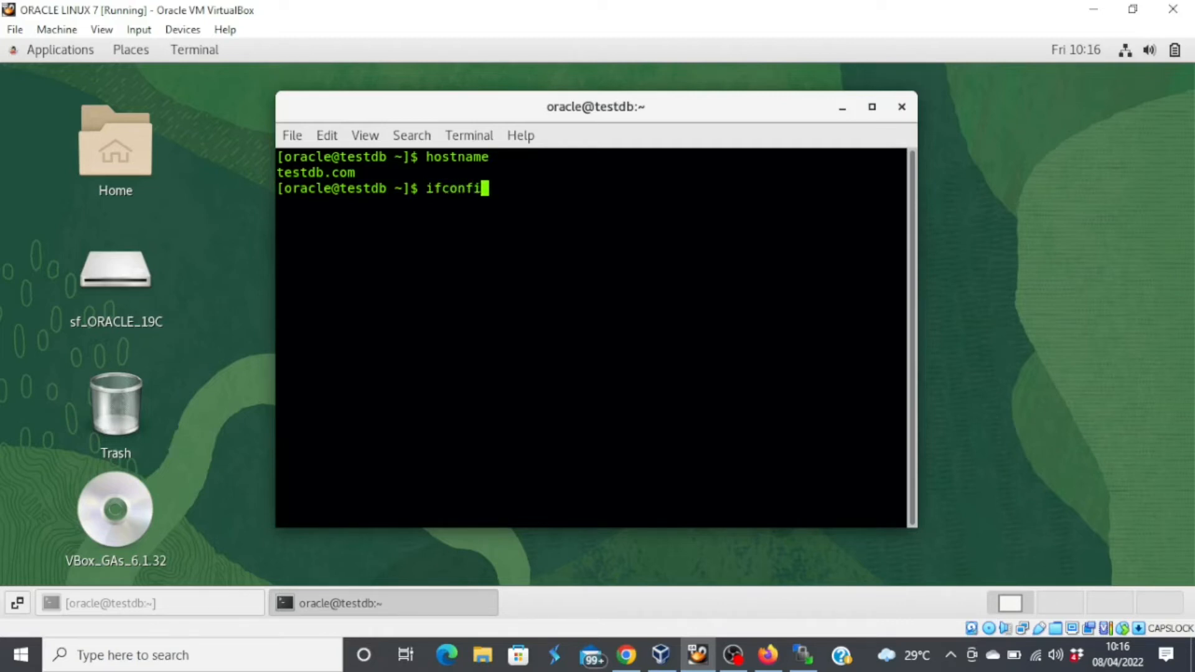
key("Return")
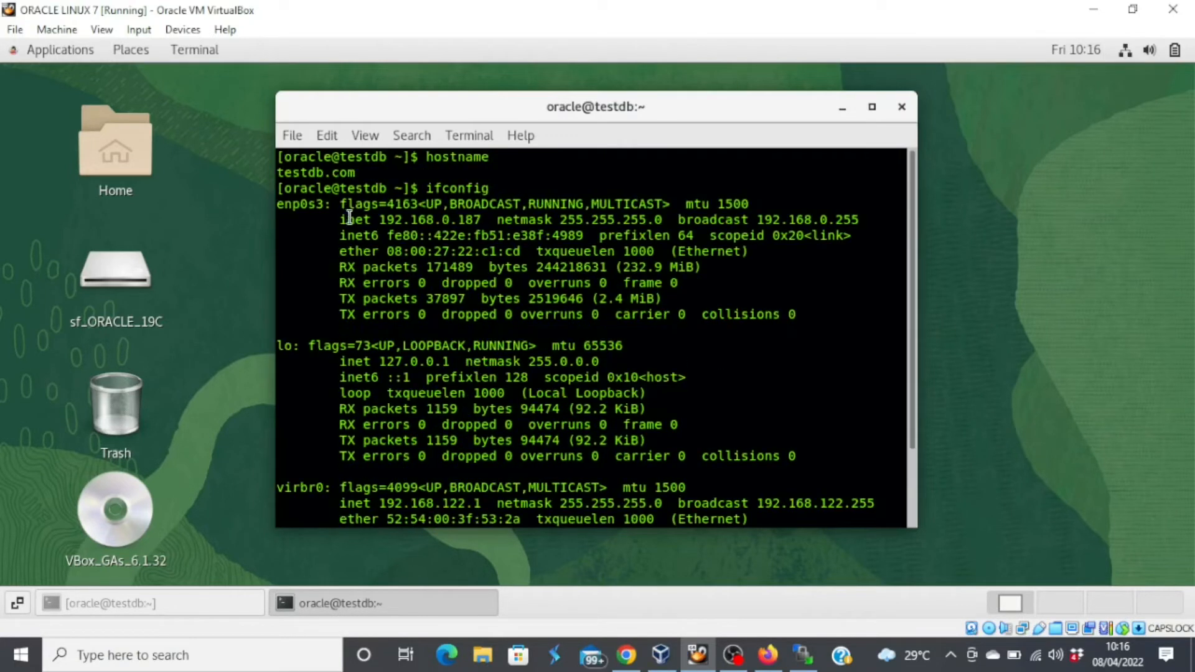
right_click(429, 219)
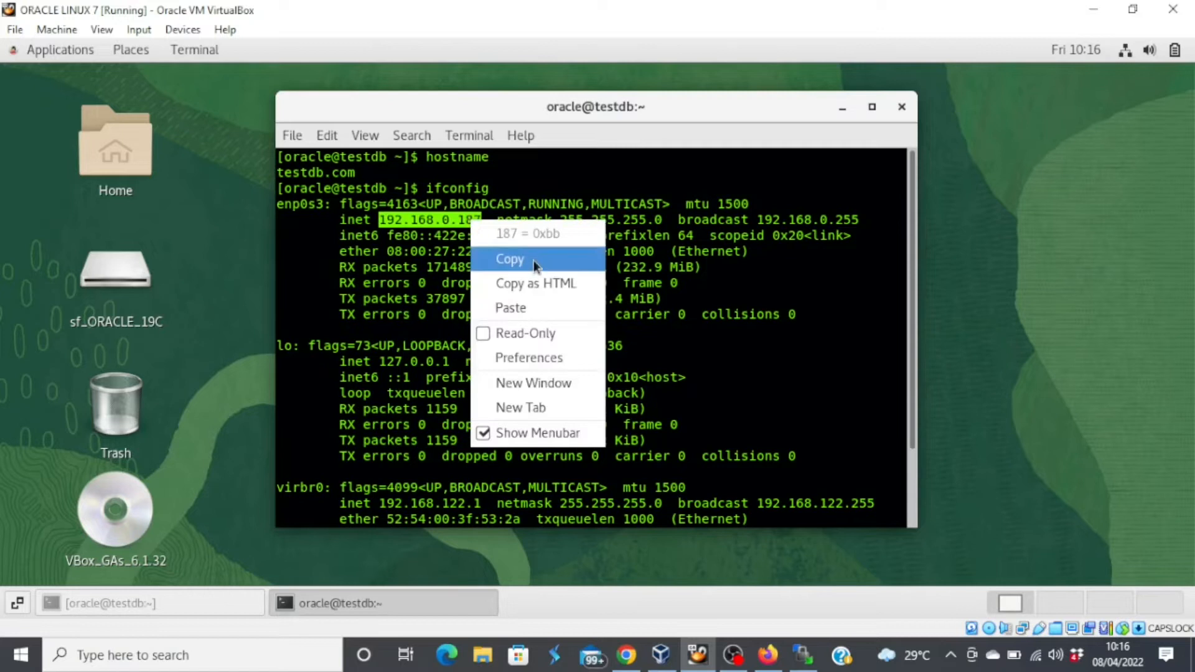
left_click(509, 259)
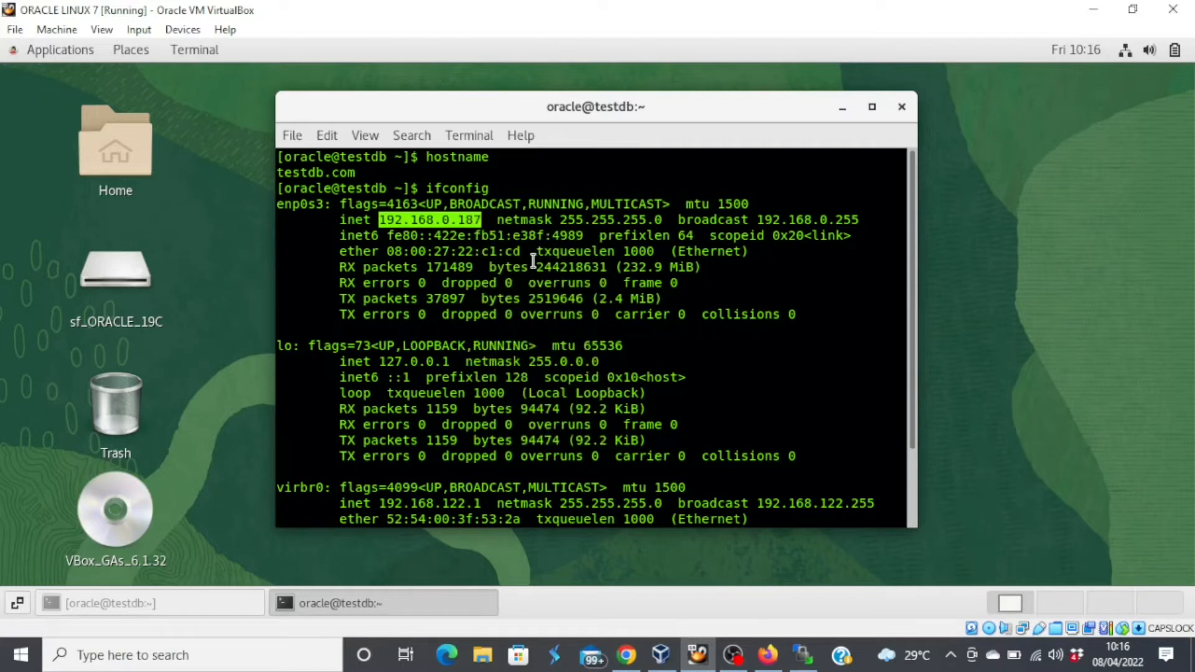
mouse_move(733, 655)
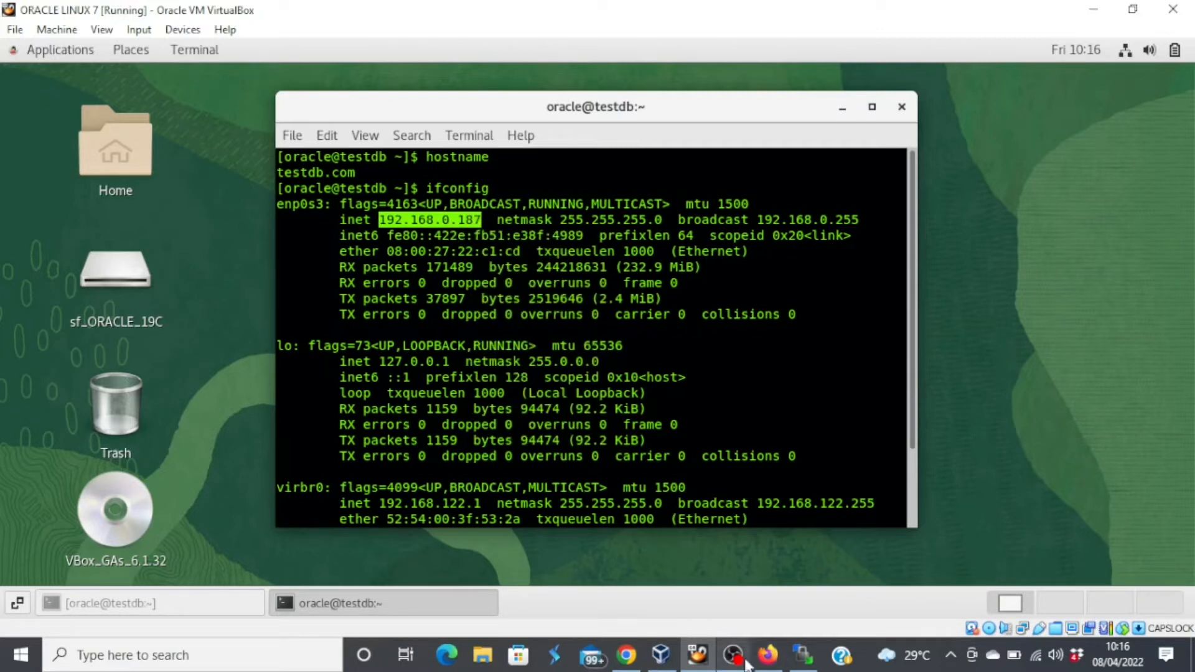
Step: Enter host 192.168.0.187, user oracle and the password, then save the login
left_click(800, 655)
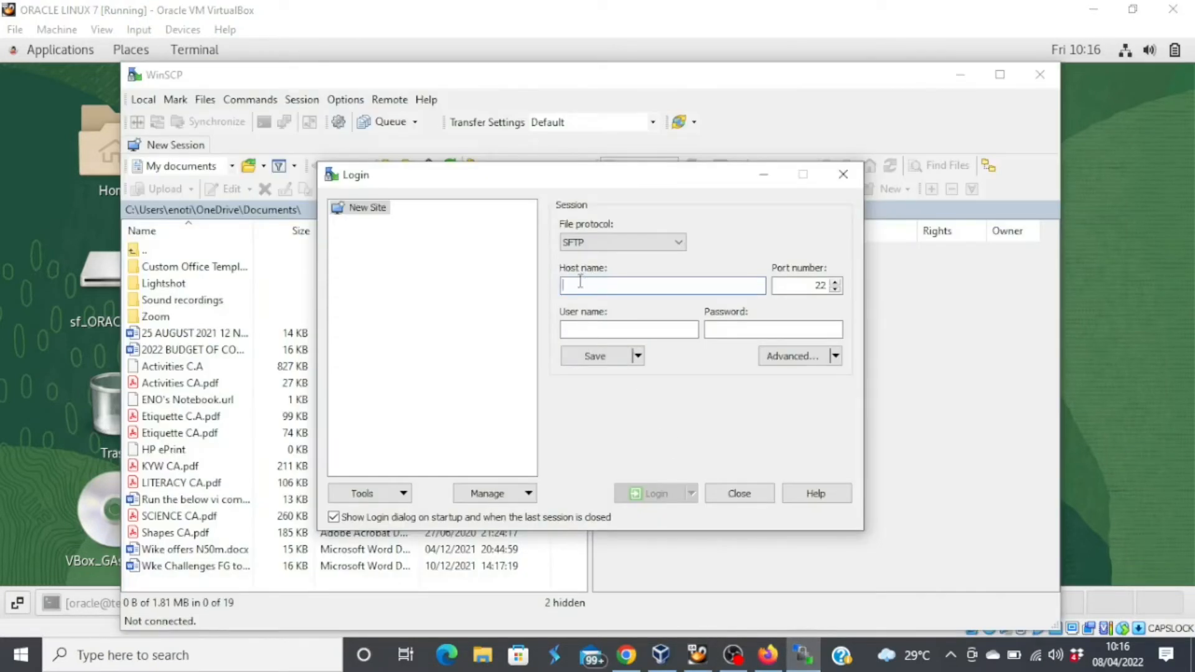
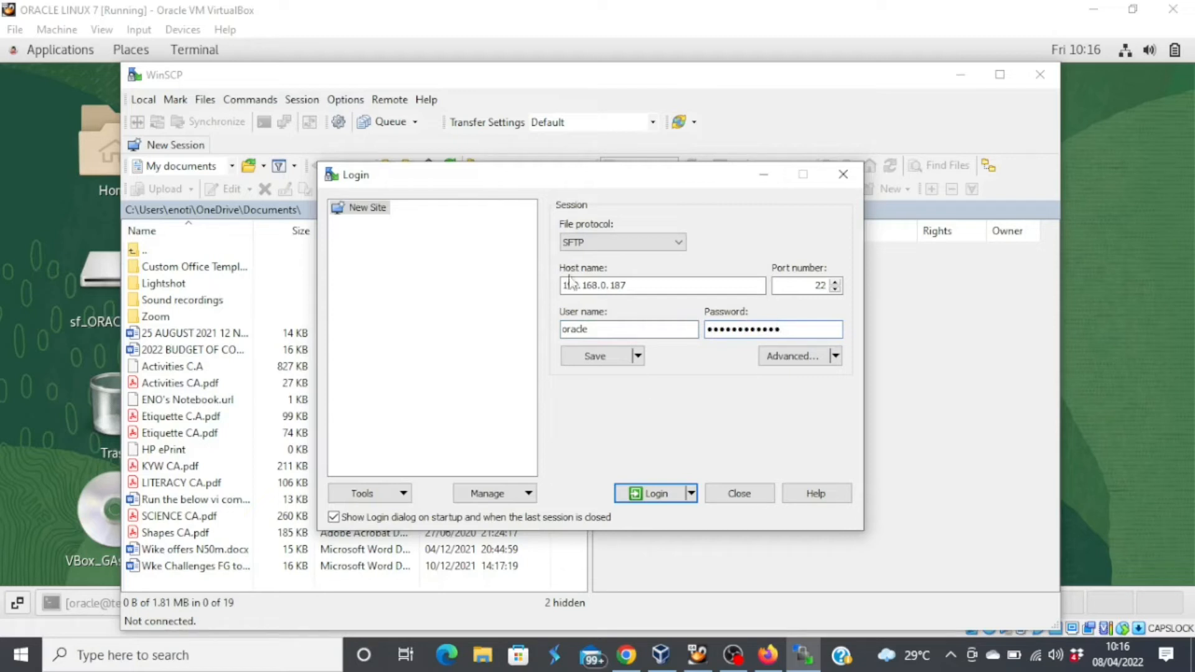
left_click(594, 356)
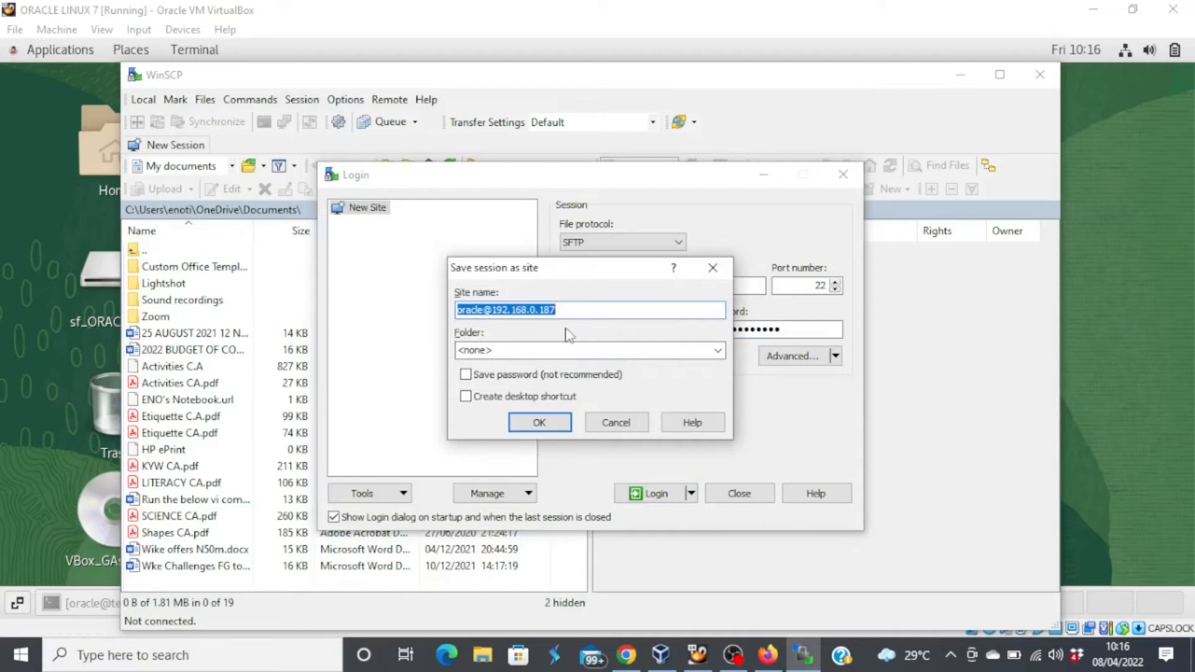
Step: Save the site as ORACLE and log in to it
type("ORACLE")
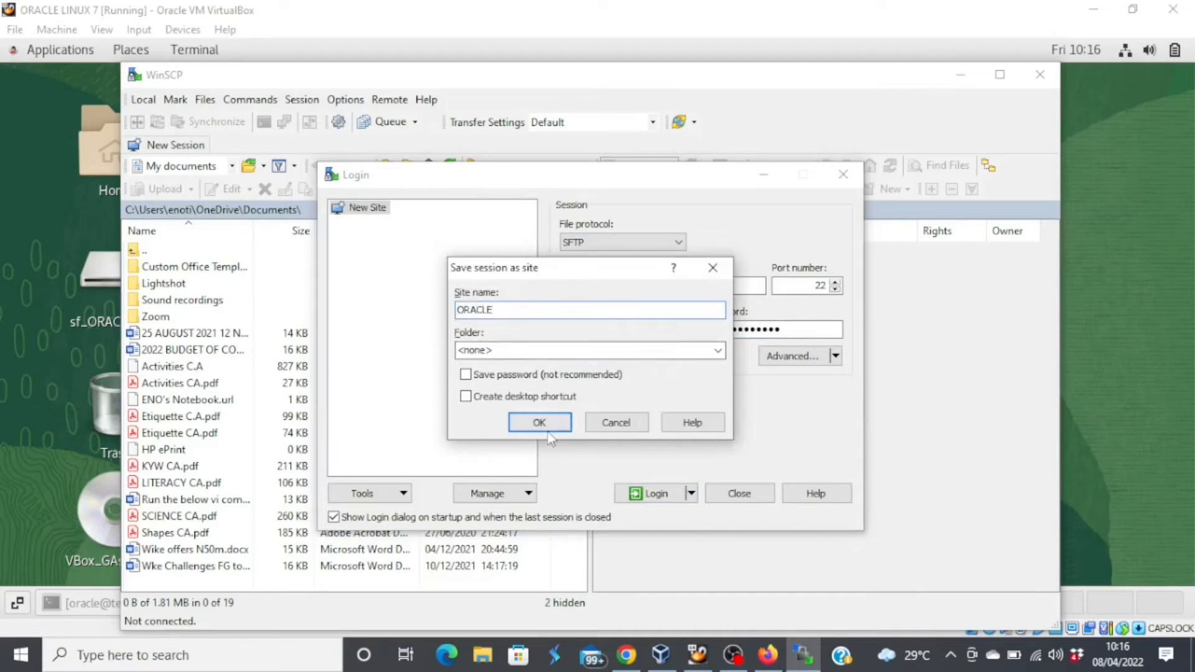
left_click(539, 422)
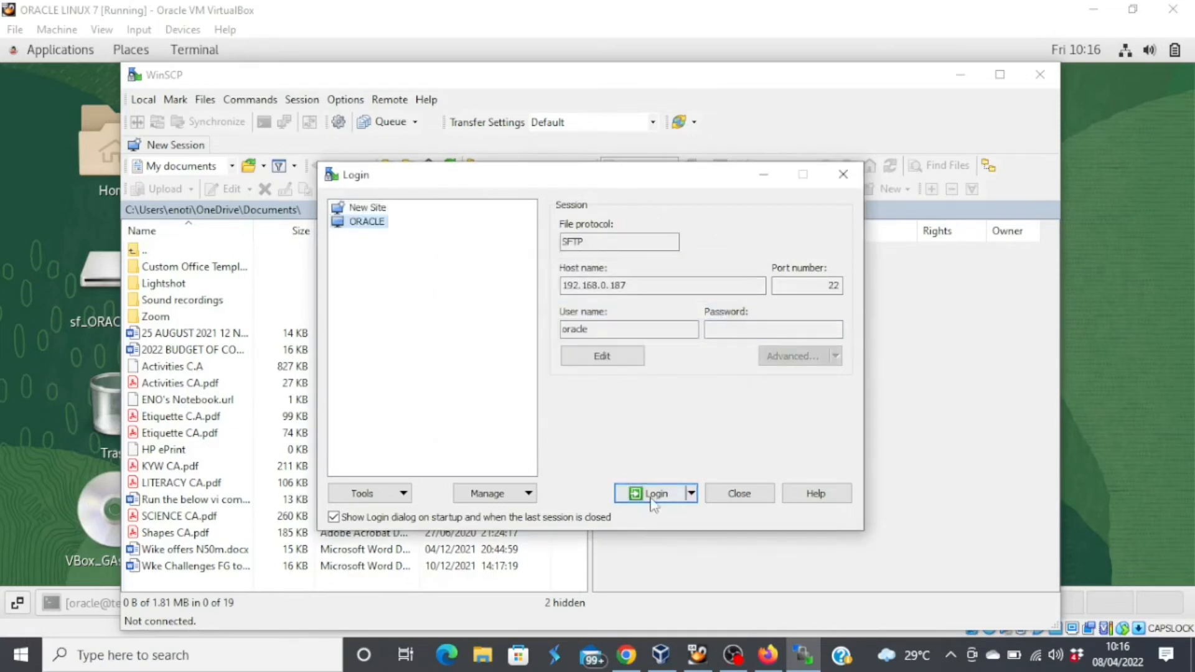
left_click(654, 493)
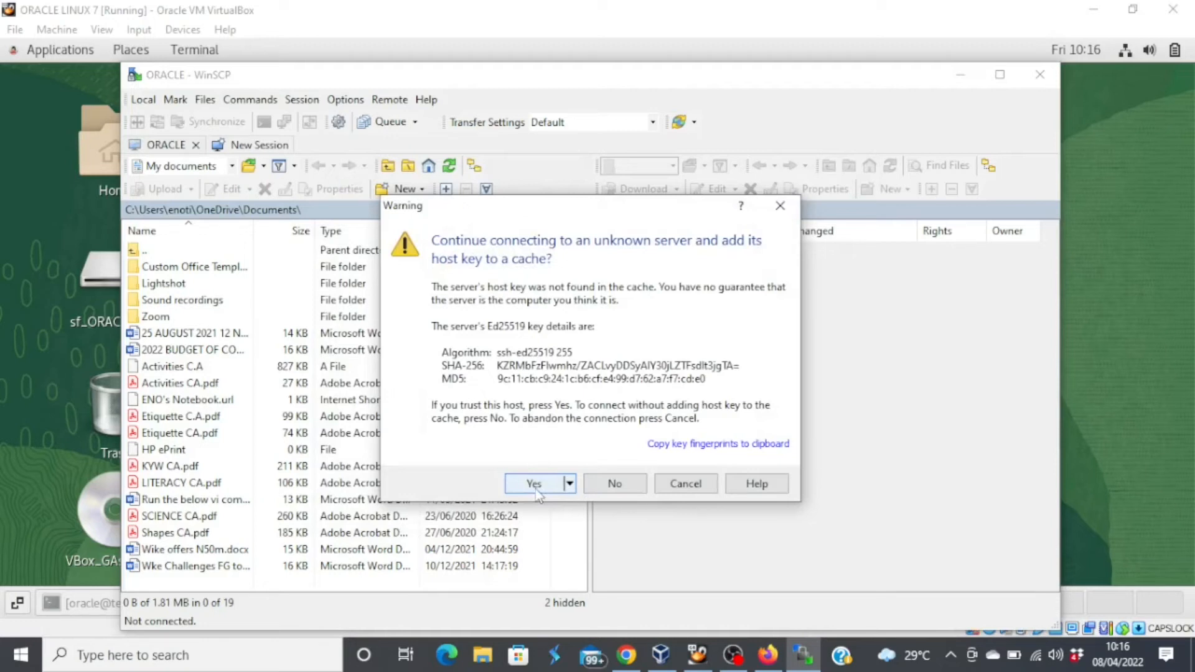
Step: Accept the unknown server's host key to finish connecting
left_click(533, 483)
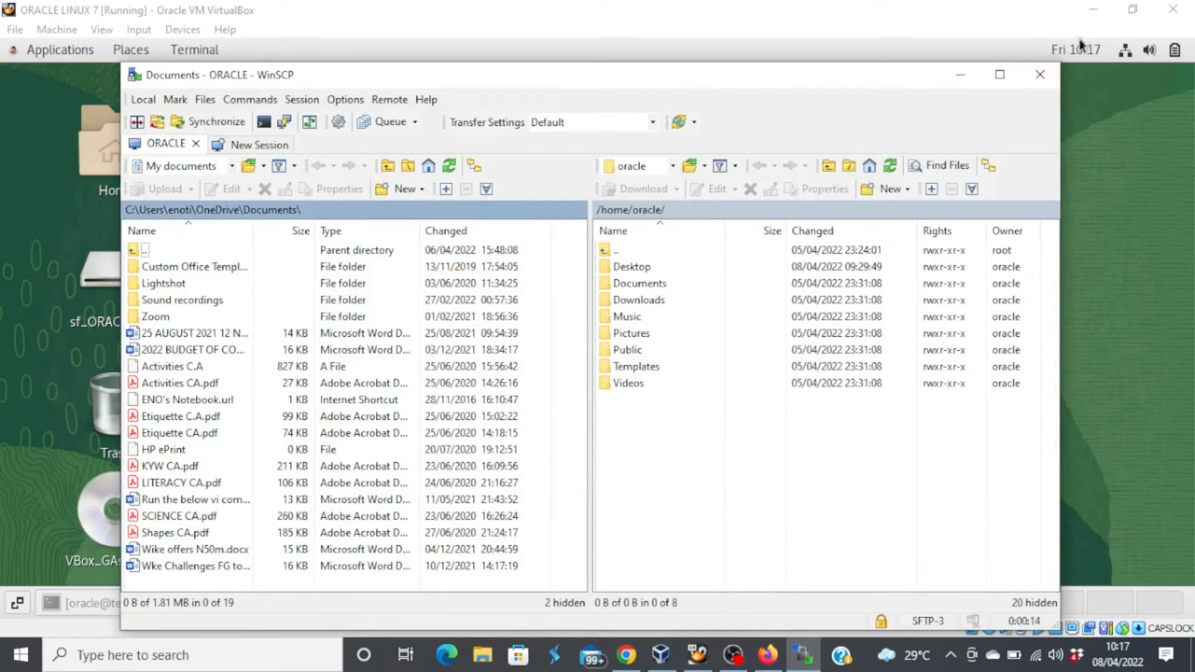
mouse_move(1093, 10)
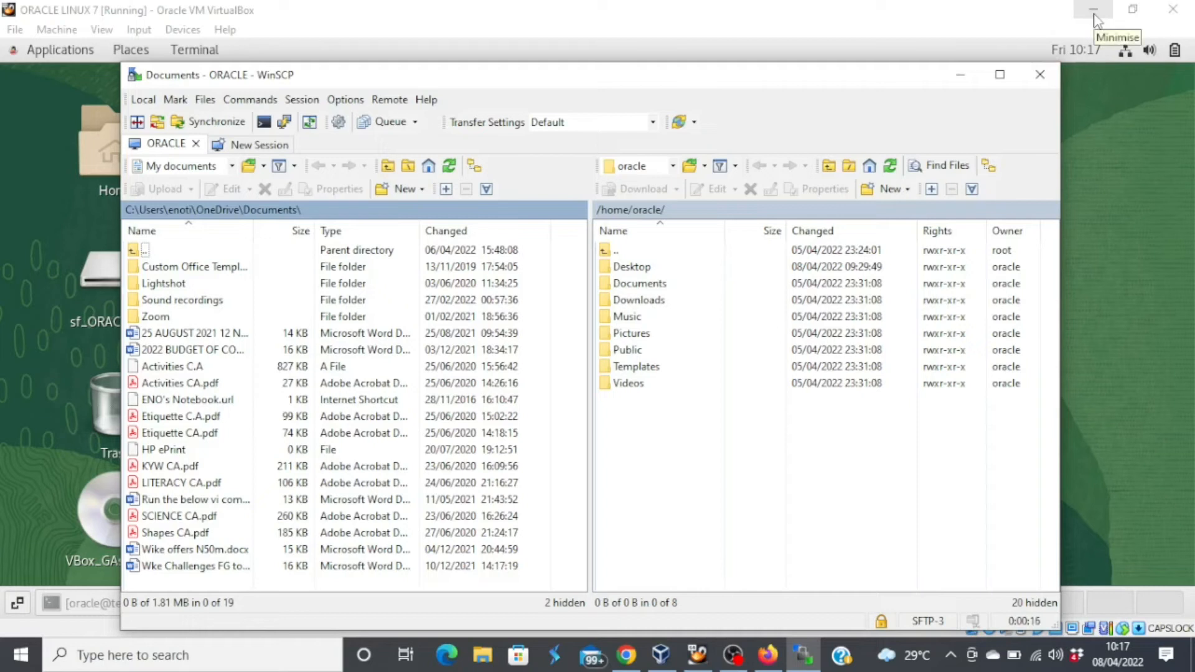
Step: Create a new text document on the Windows desktop named Timi.txt
left_click(1093, 10)
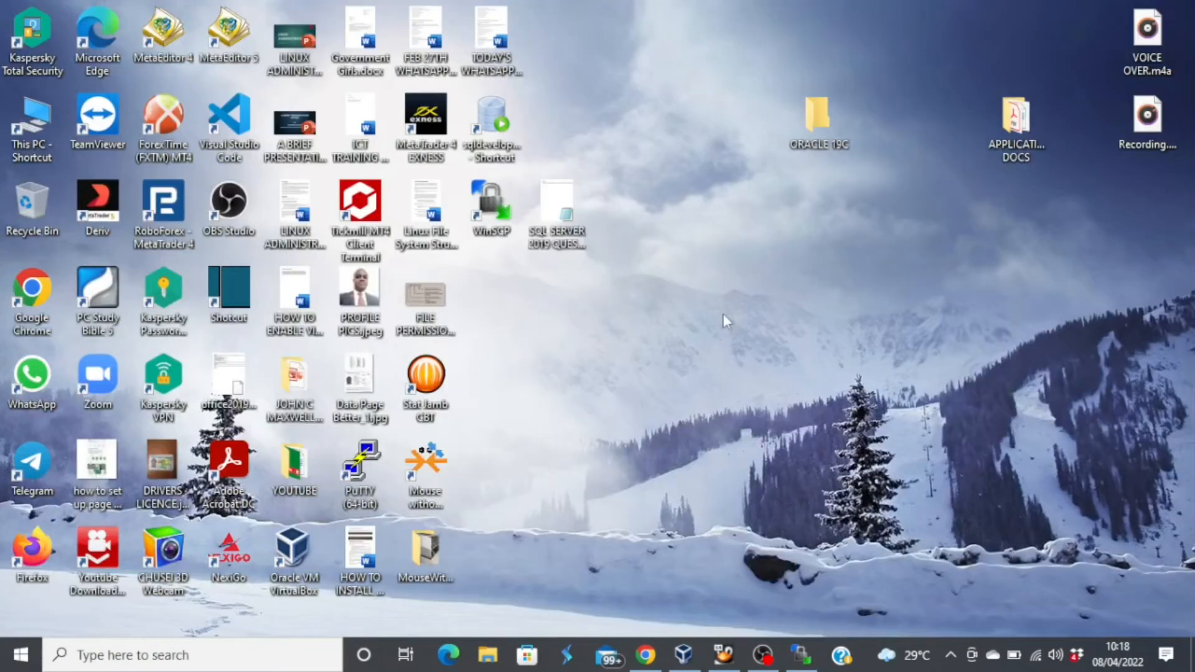
mouse_move(671, 379)
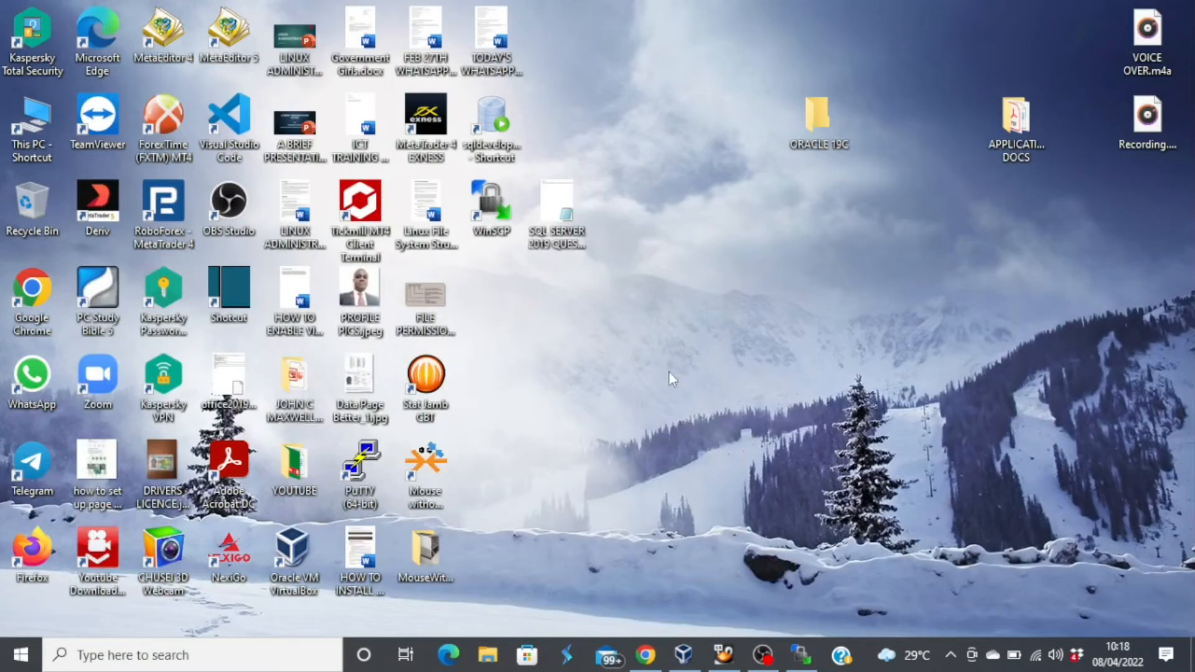
mouse_move(579, 320)
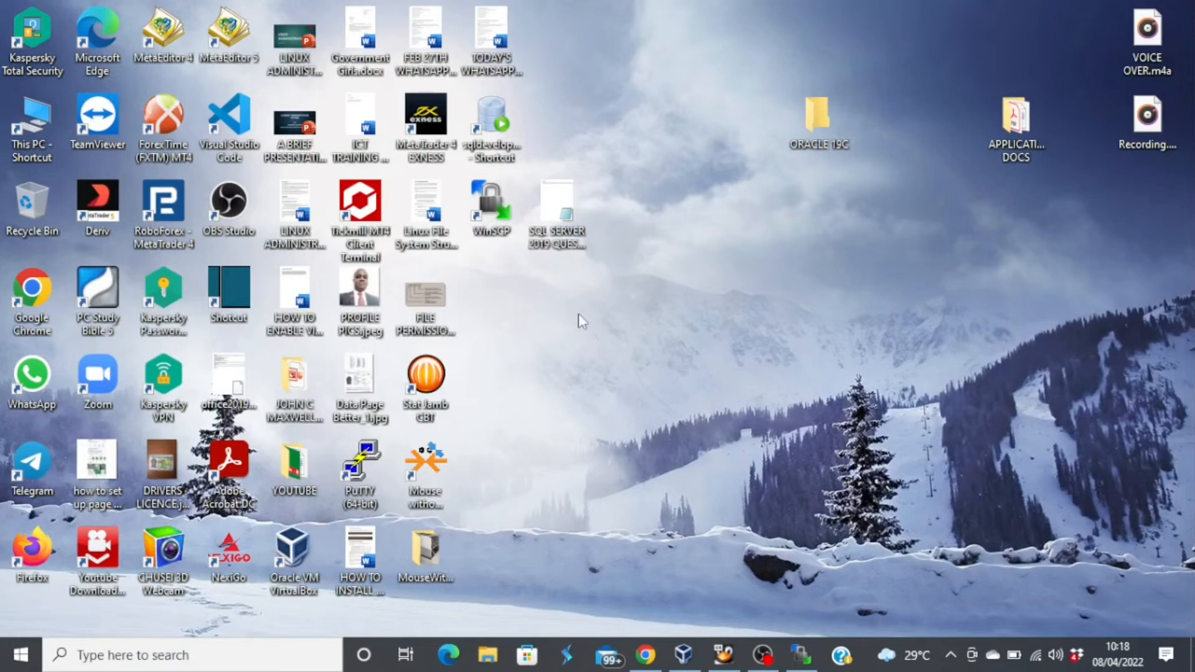
right_click(580, 319)
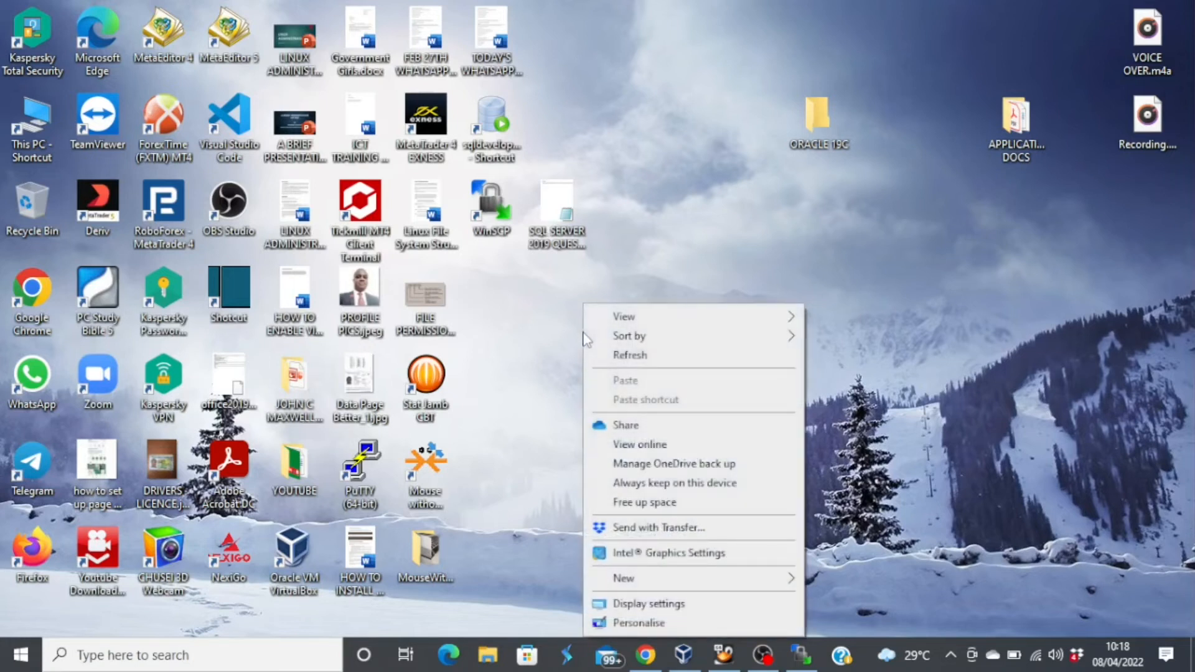
mouse_move(652, 585)
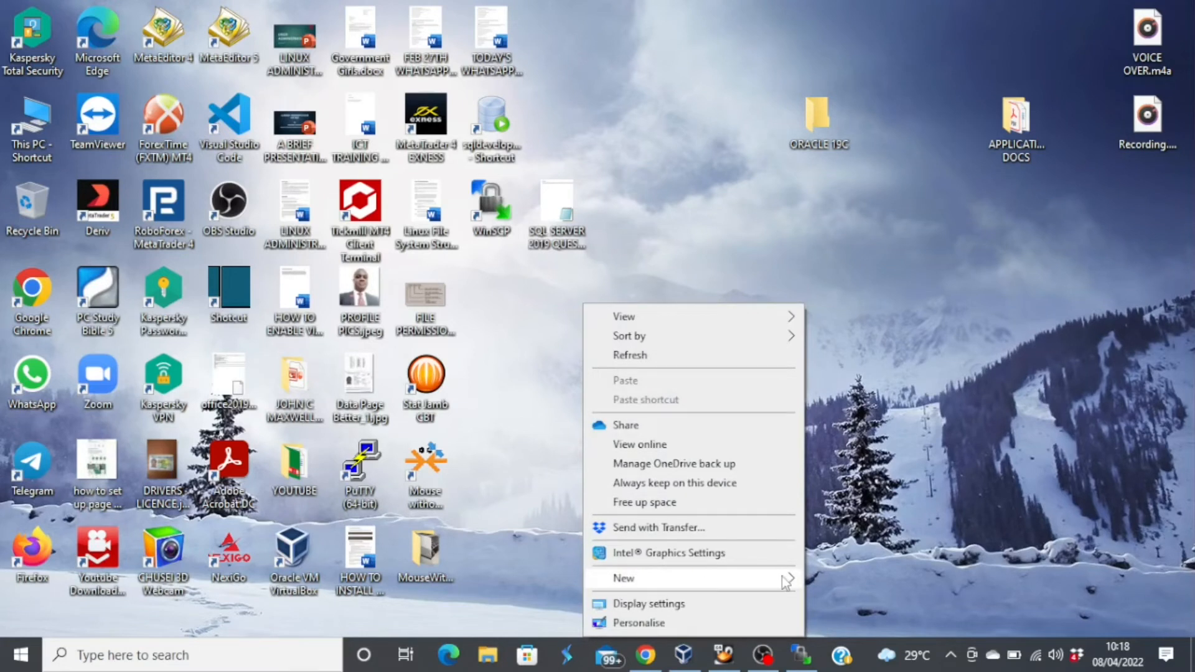
left_click(622, 578)
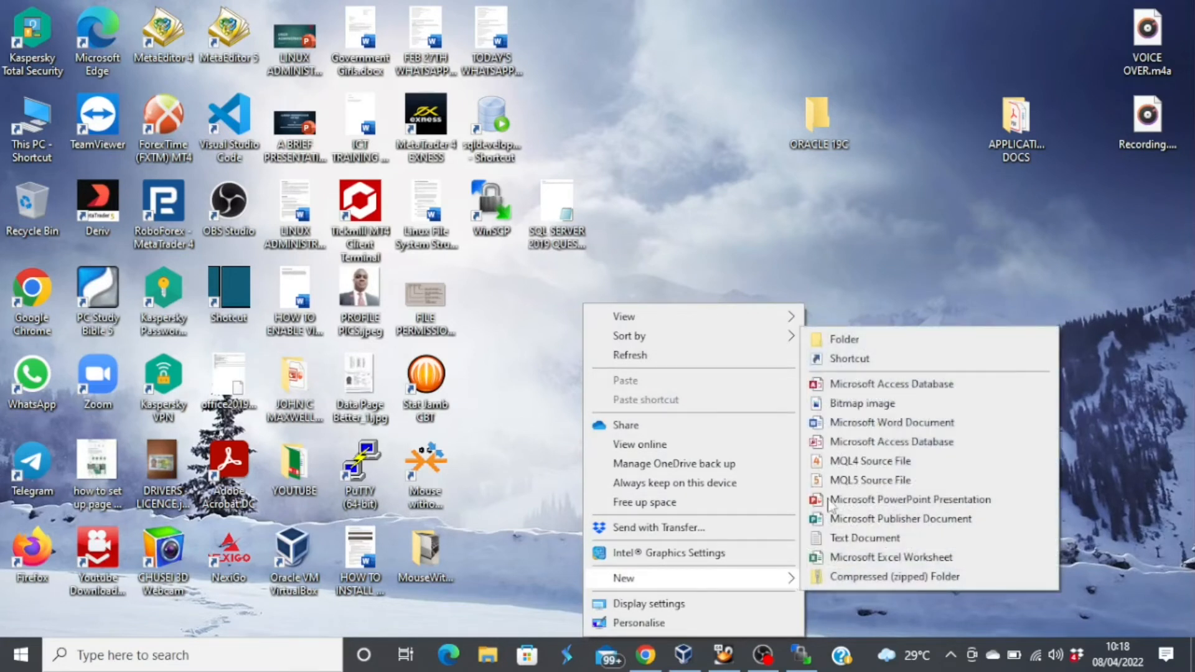
left_click(864, 537)
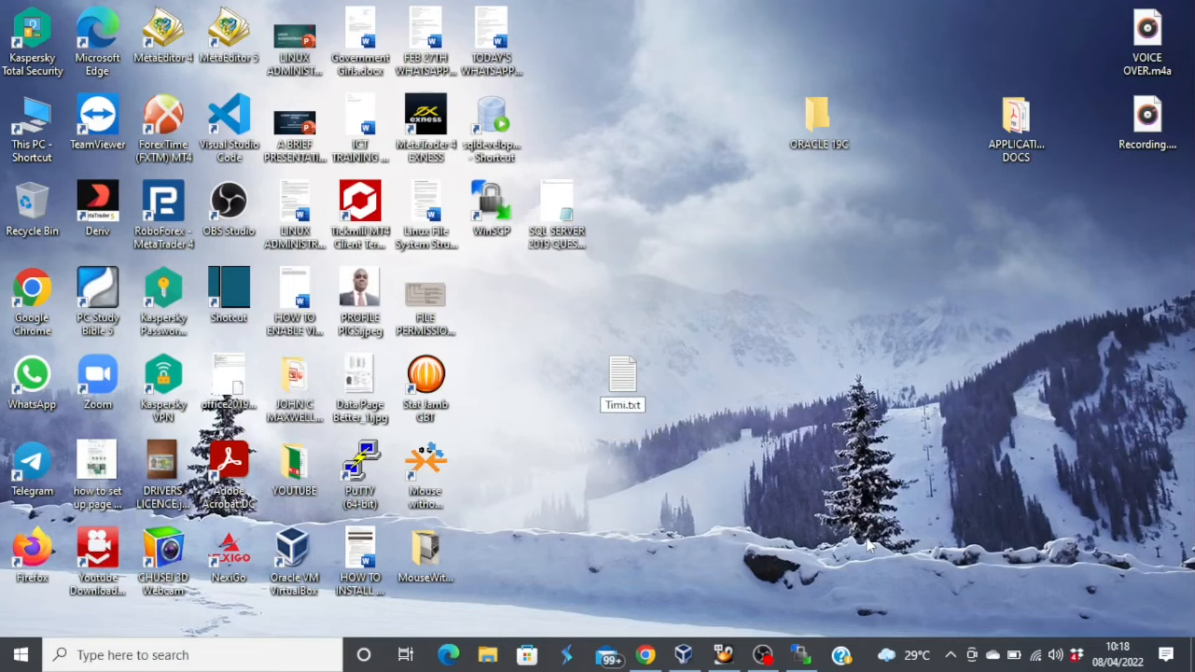
left_click(623, 370)
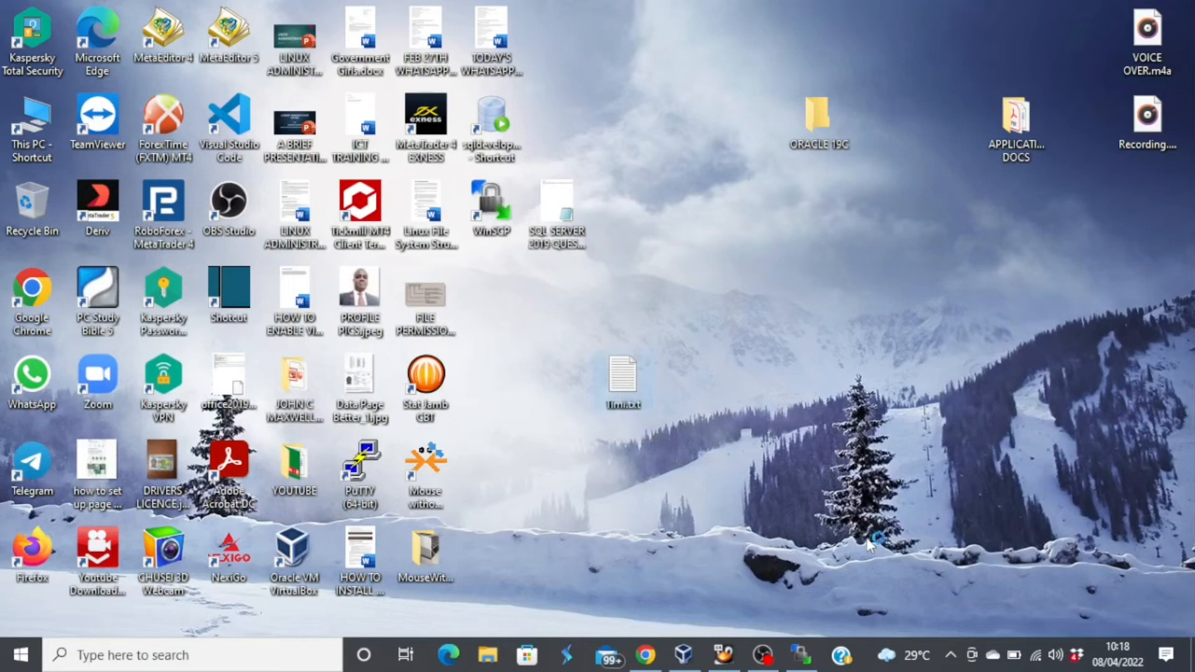
left_click(623, 378)
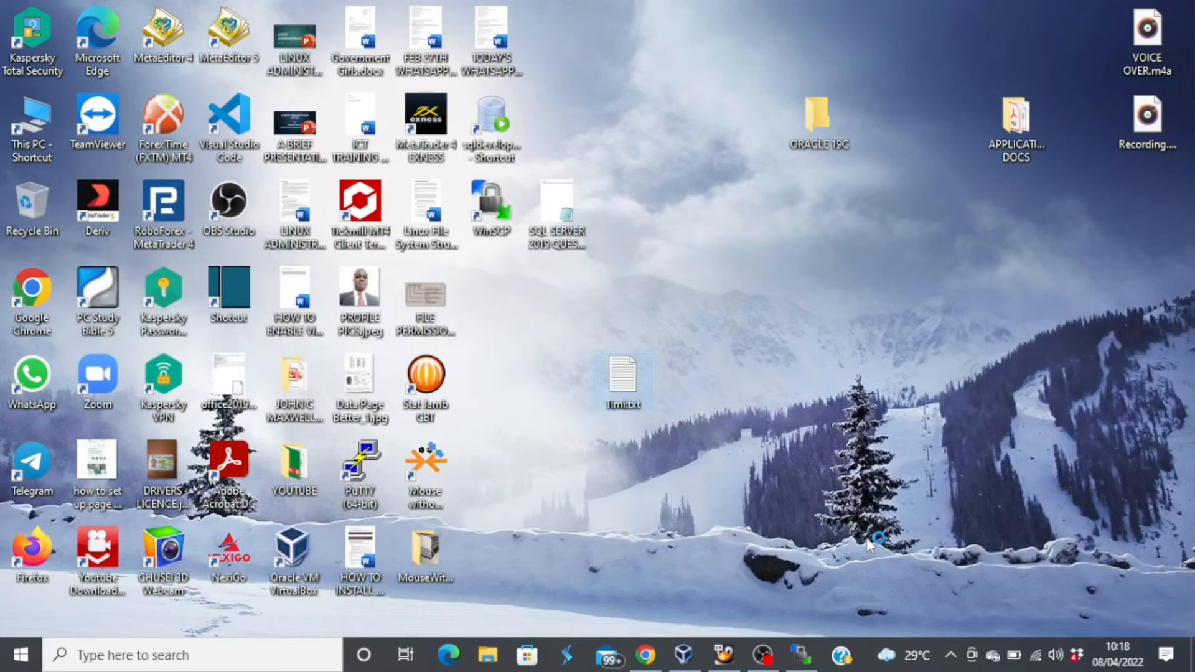
mouse_move(777, 465)
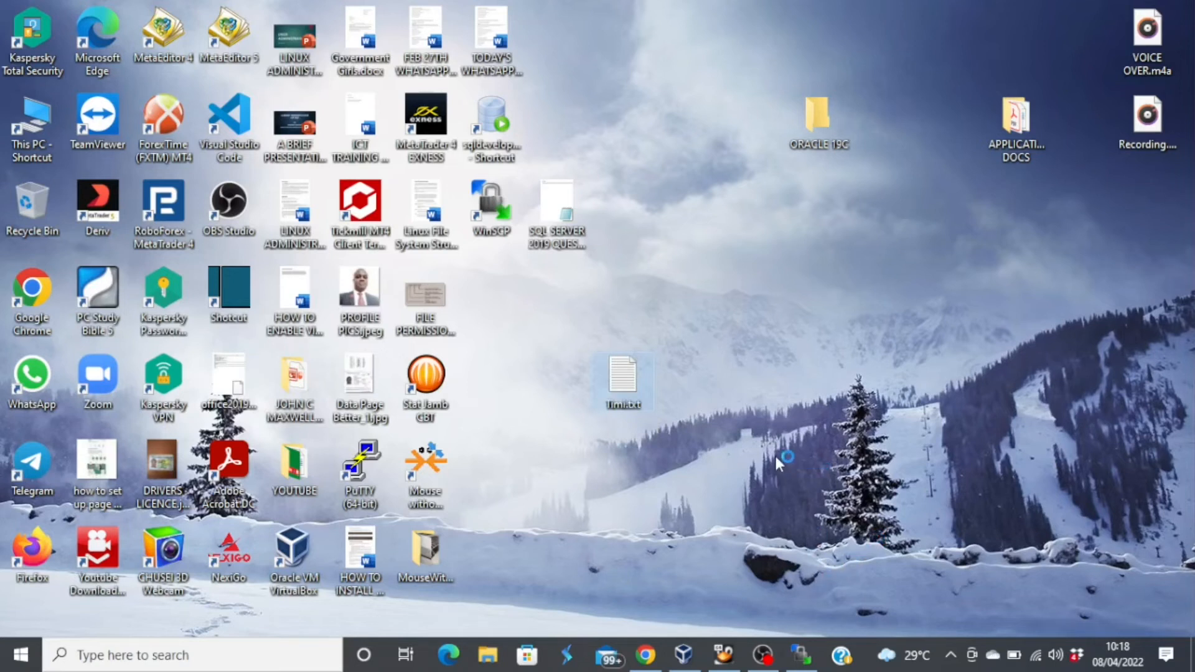
Step: Type 'this is just a test file' into Timi.txt, then save and close
double_click(622, 380)
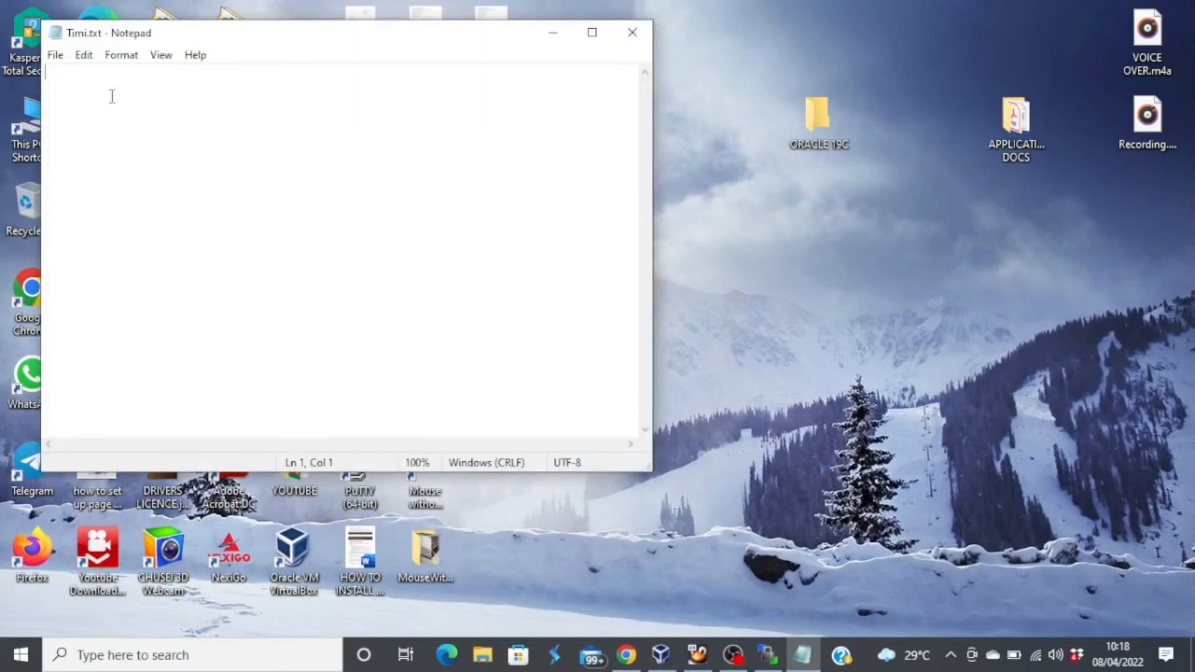
type("this is just a")
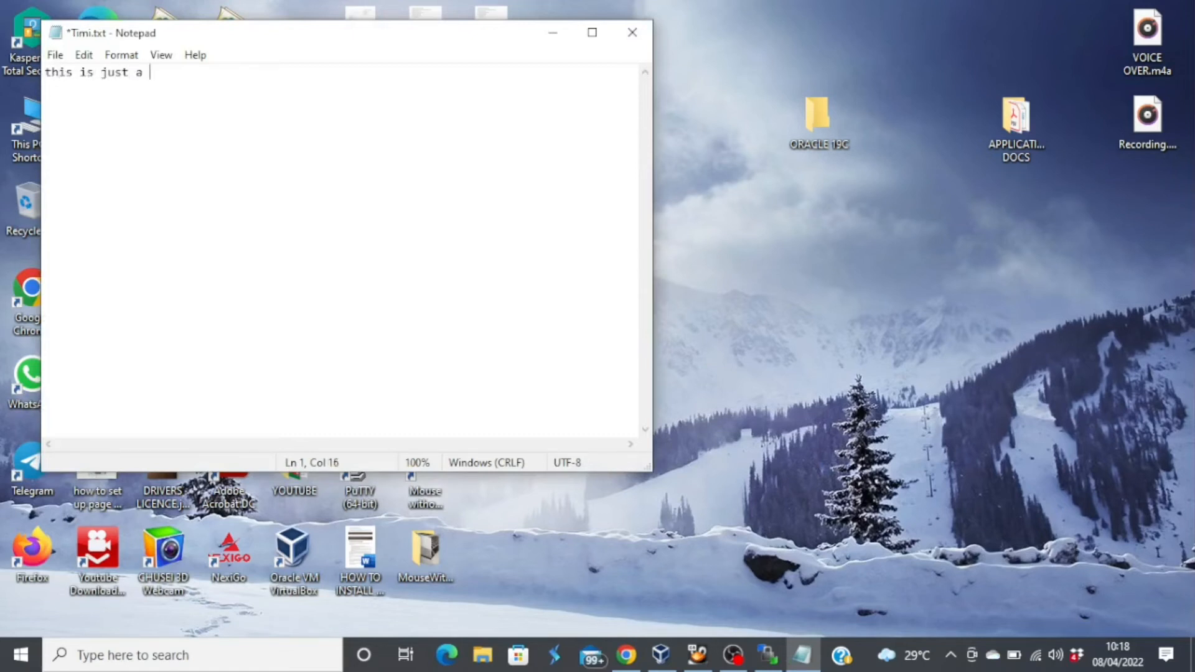
type("test fi")
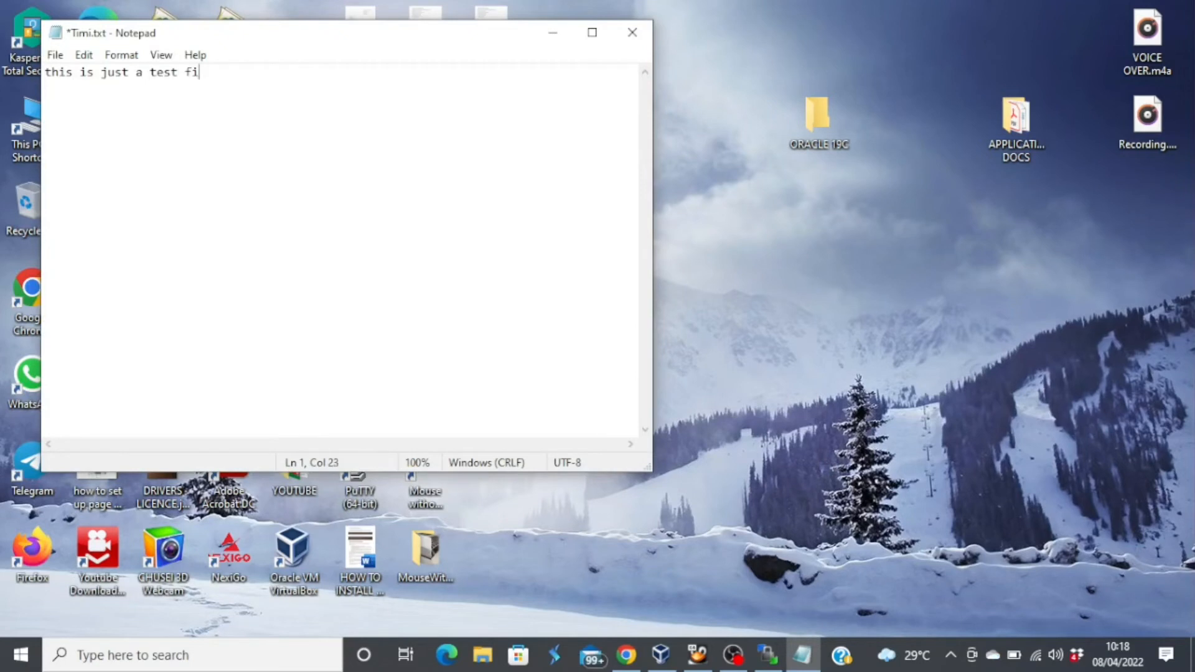
type("le")
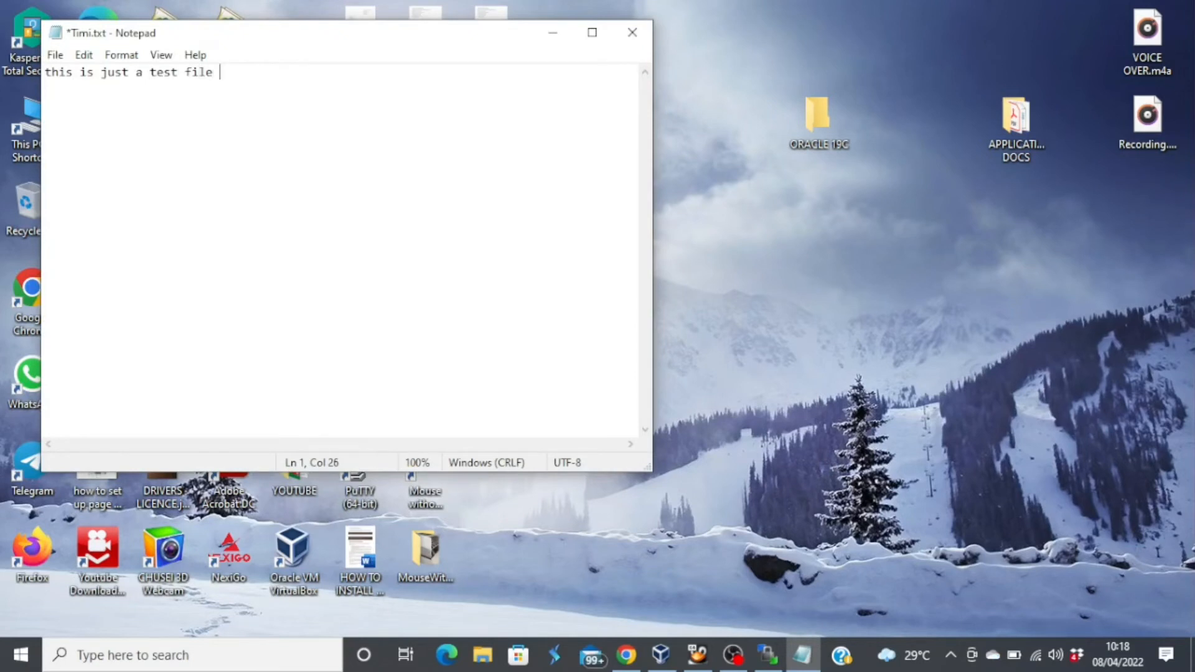
left_click(631, 33)
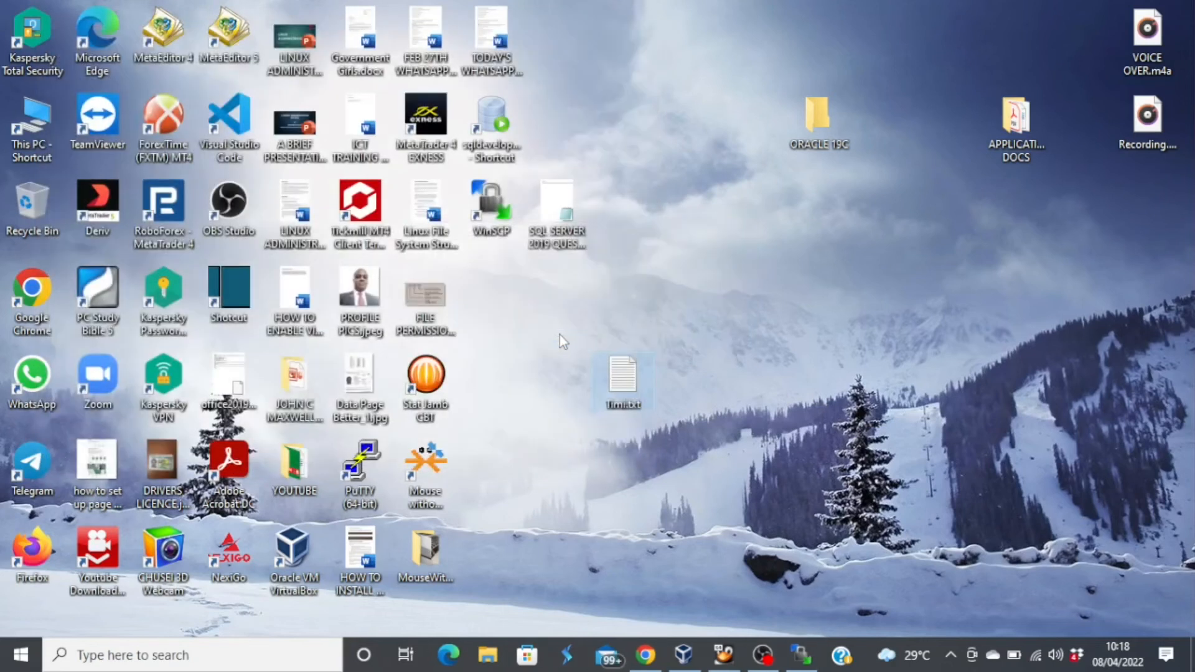
Step: Show the local Desktop and the remote /home/oracle/Desktop folder in WinSCP
left_click(799, 655)
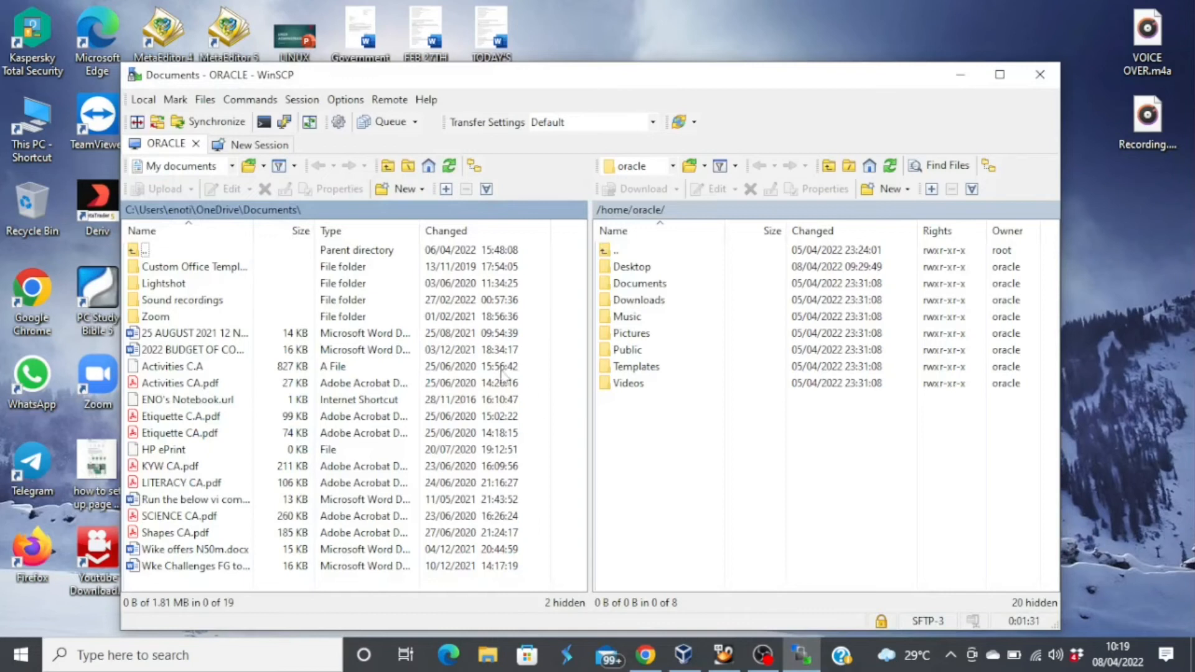
mouse_move(374, 349)
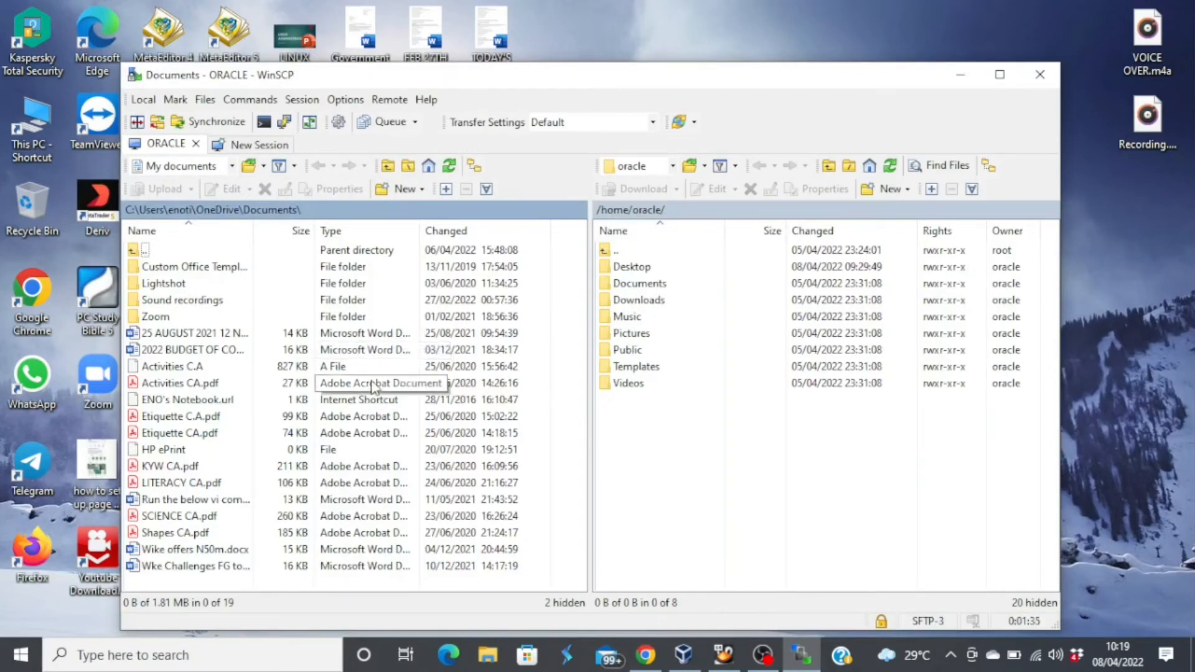
left_click(235, 166)
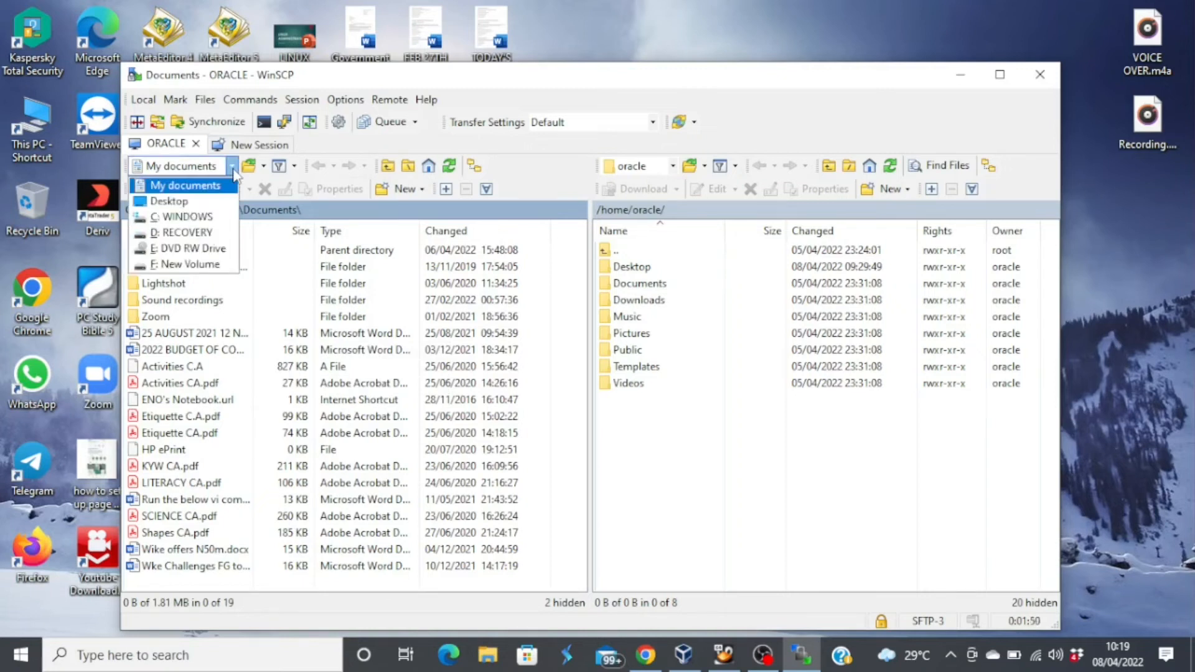
mouse_move(169, 201)
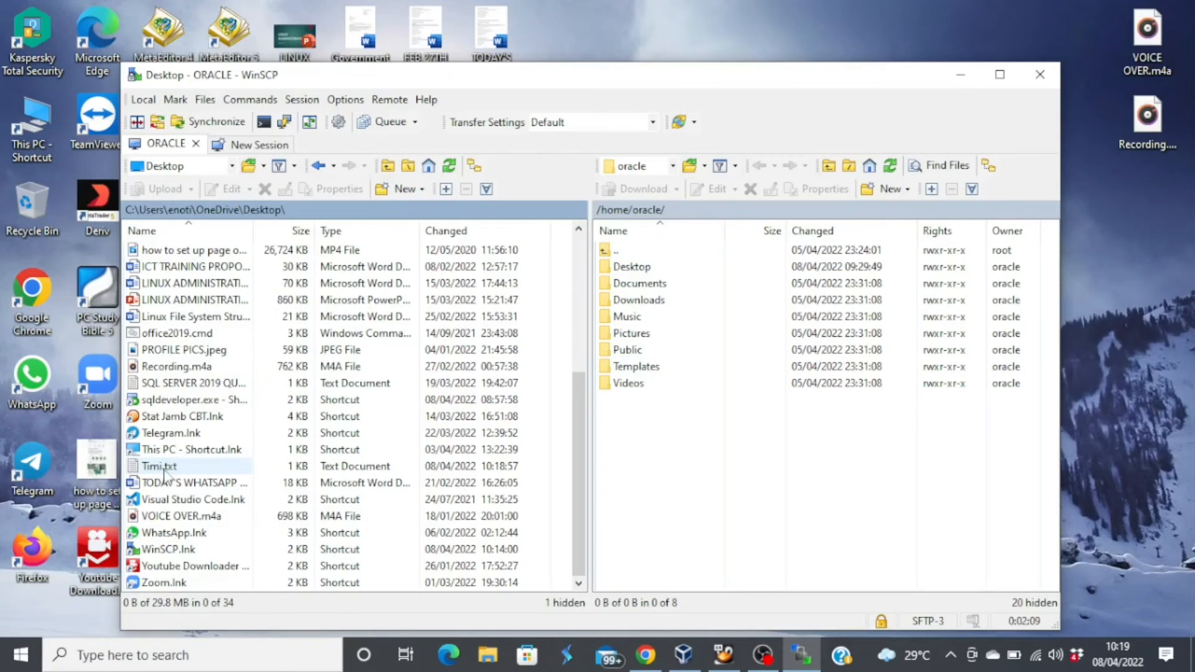
left_click(631, 266)
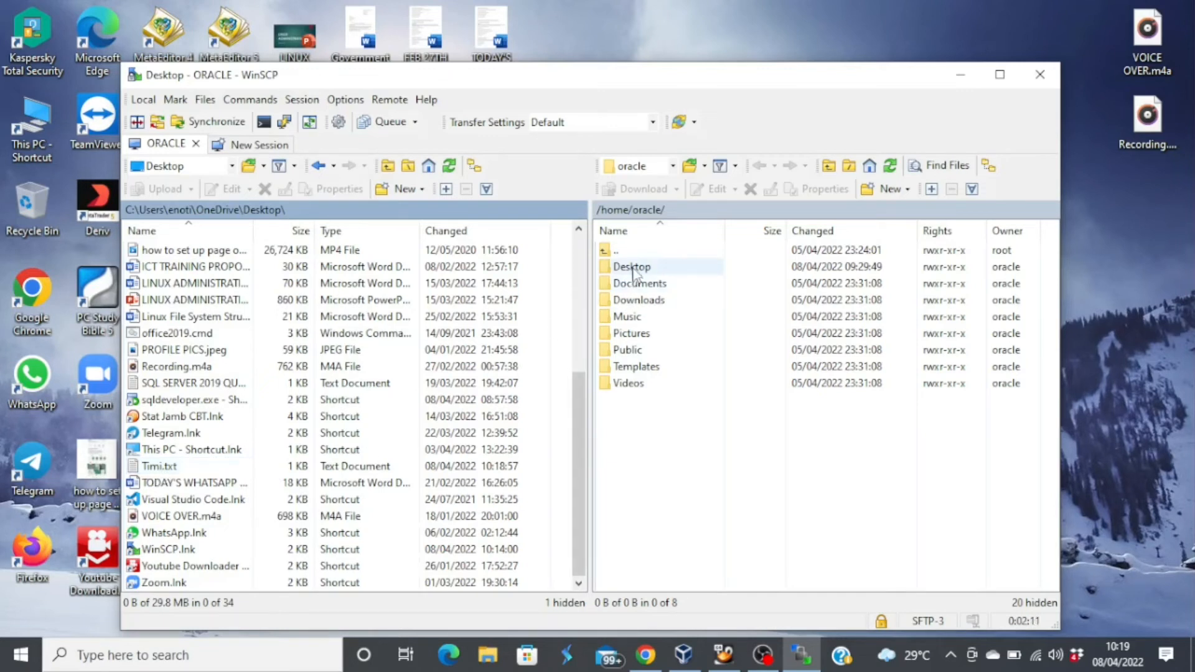
double_click(631, 265)
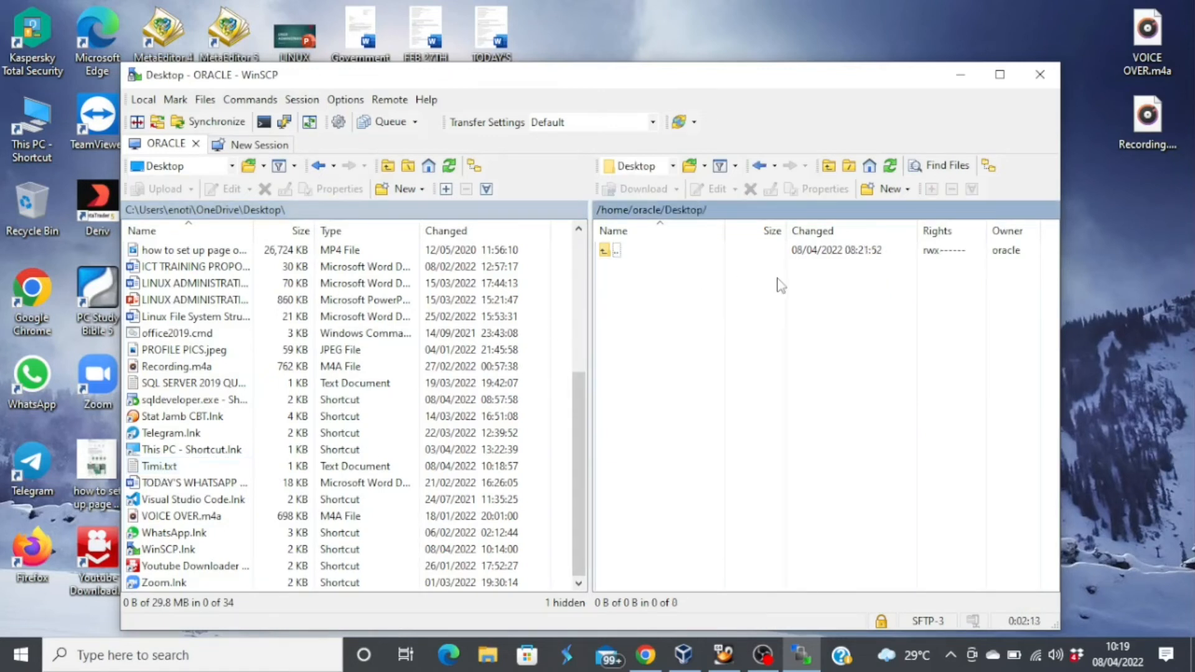
left_click(158, 466)
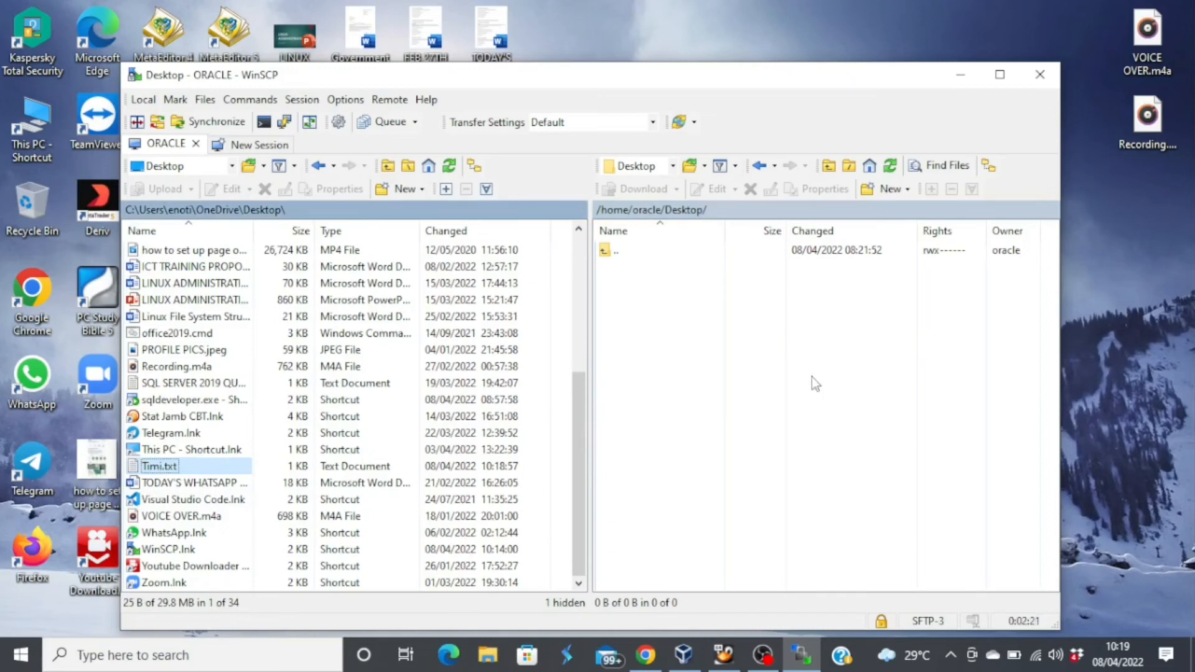
Step: Upload Timi.txt to /home/oracle/Desktop and confirm
left_click(160, 188)
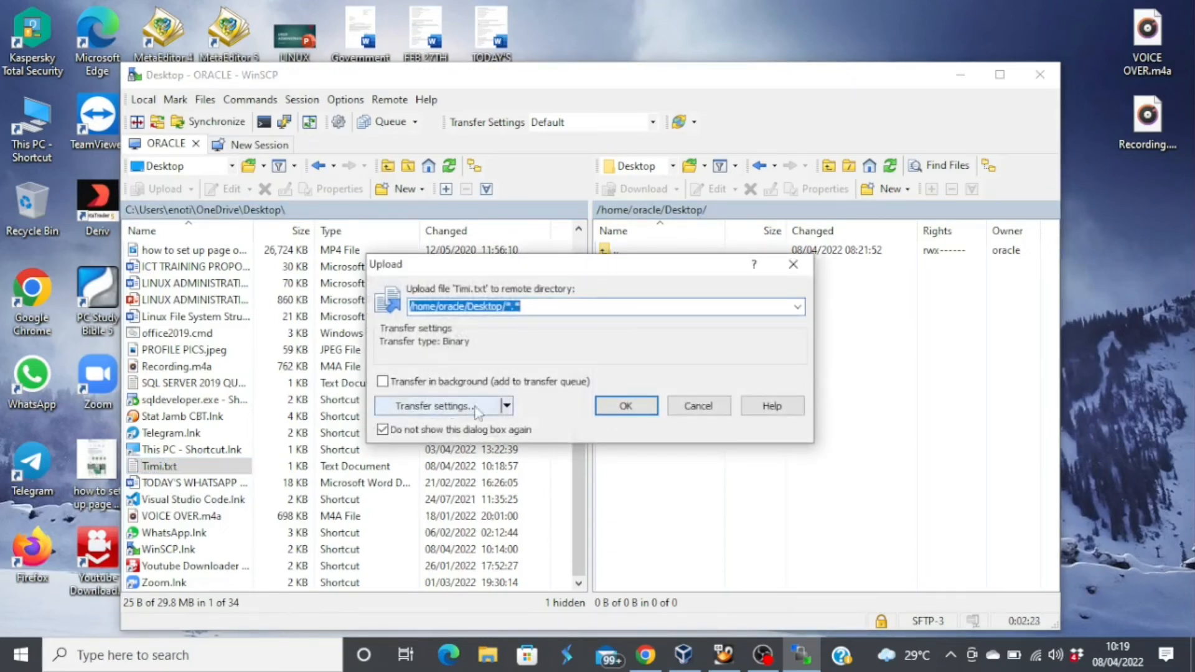
left_click(625, 405)
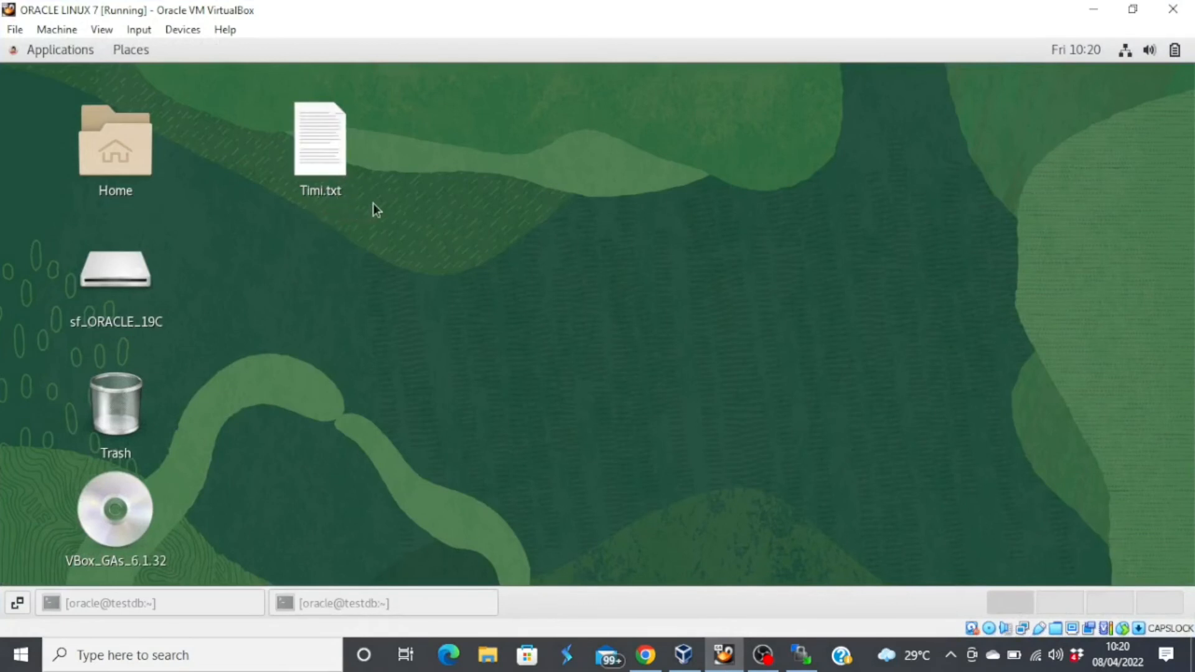
double_click(319, 138)
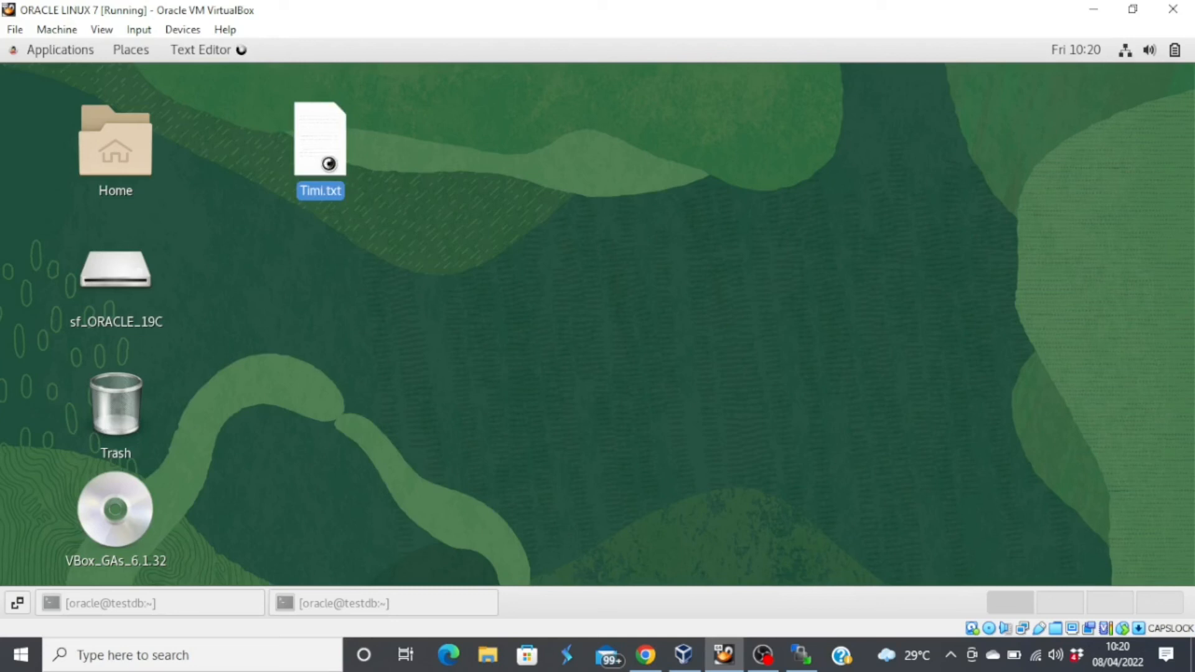
double_click(319, 139)
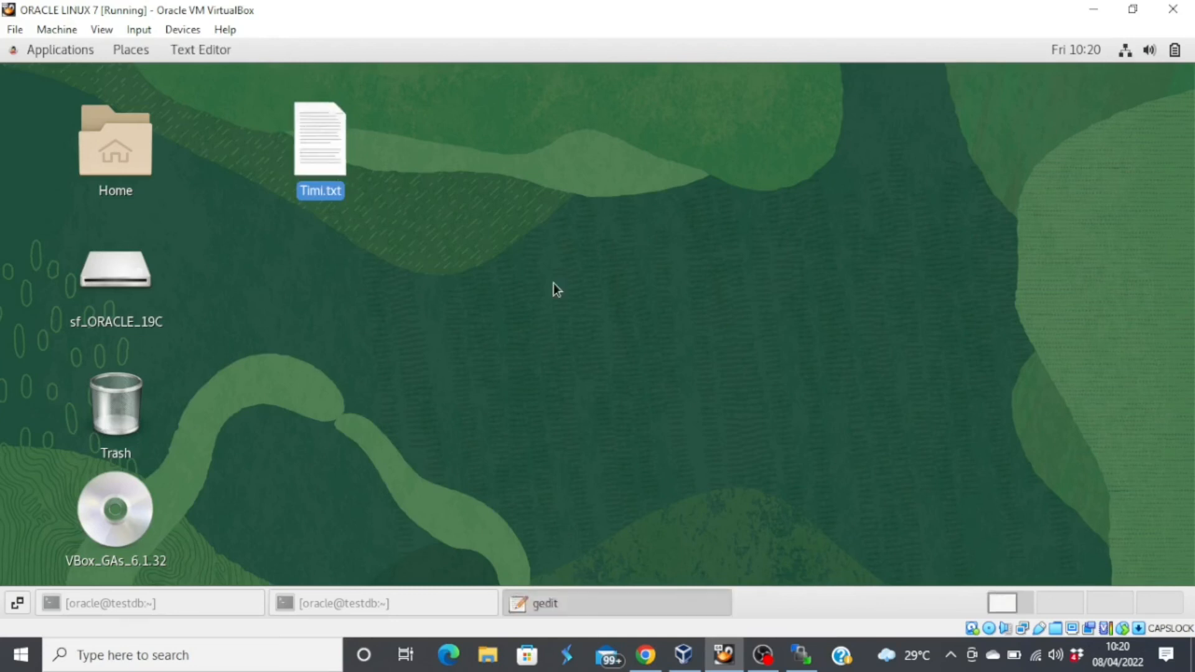
double_click(319, 138)
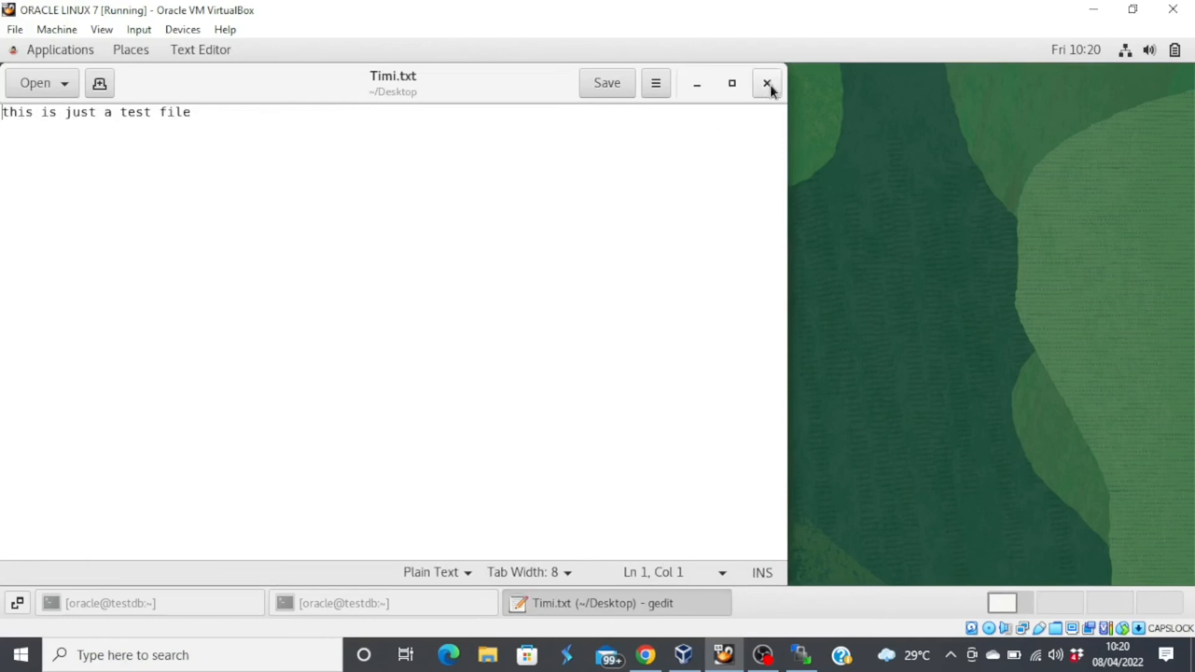
left_click(766, 83)
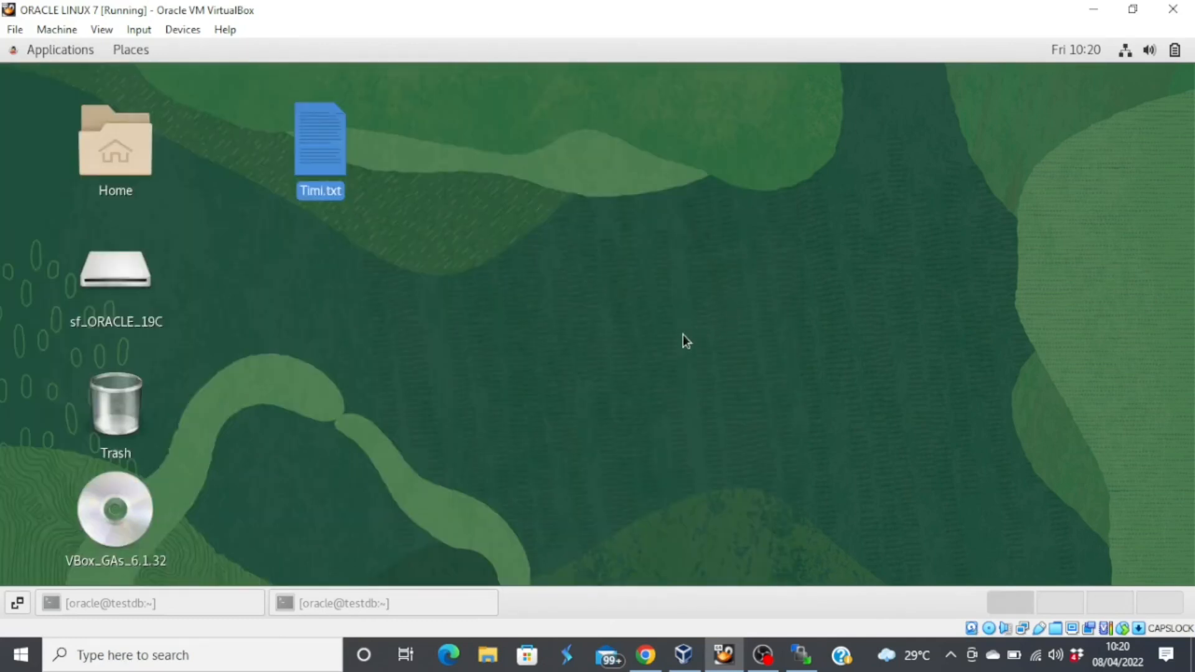